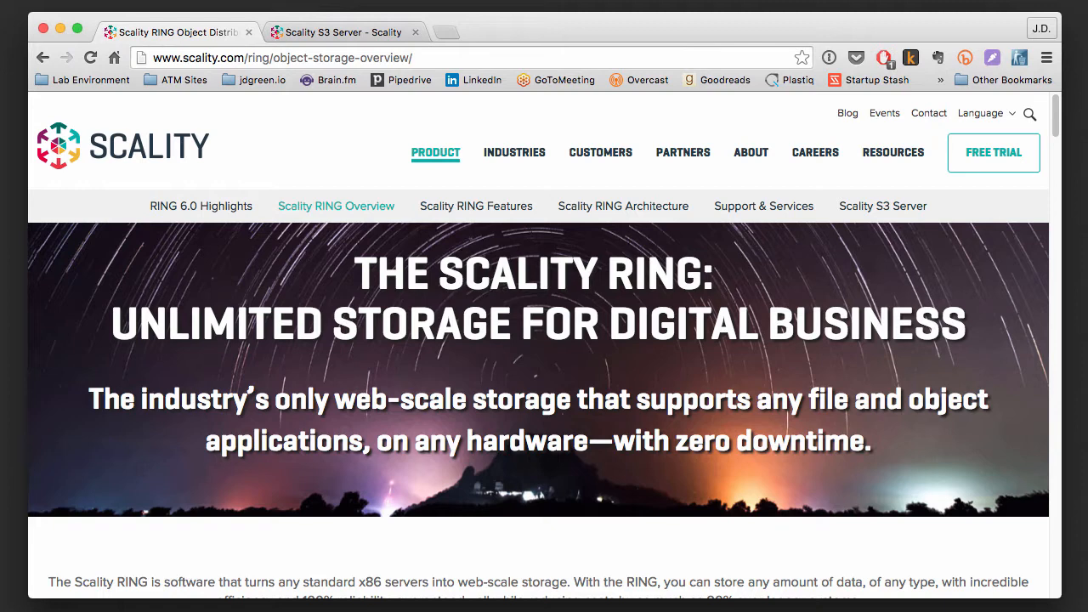
Step: Open the Scality S3 Server product page and scroll to its introduction text
left_click(343, 30)
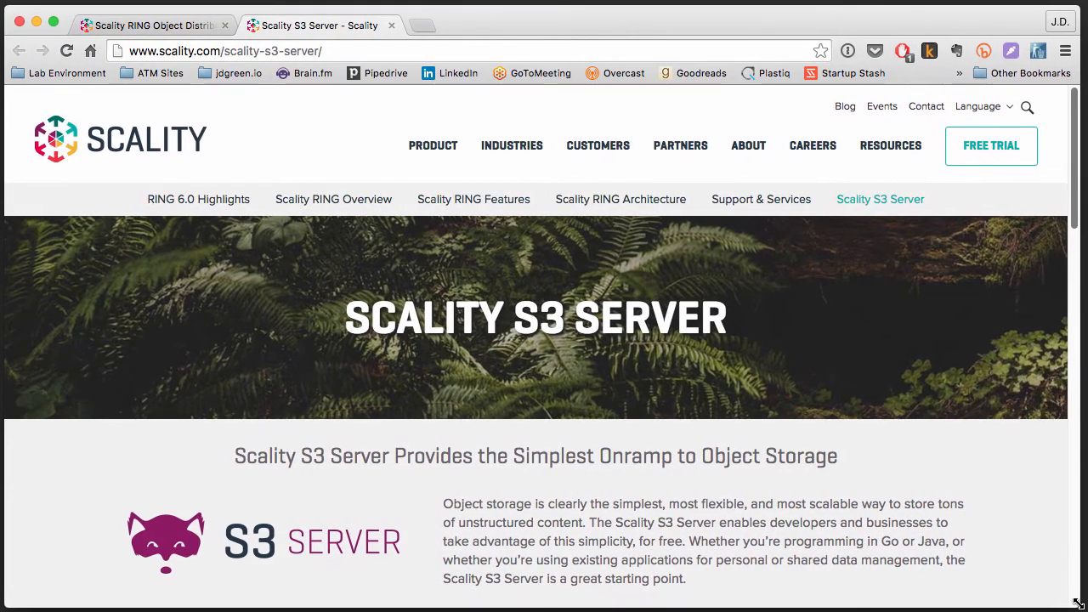
scroll("down", 3)
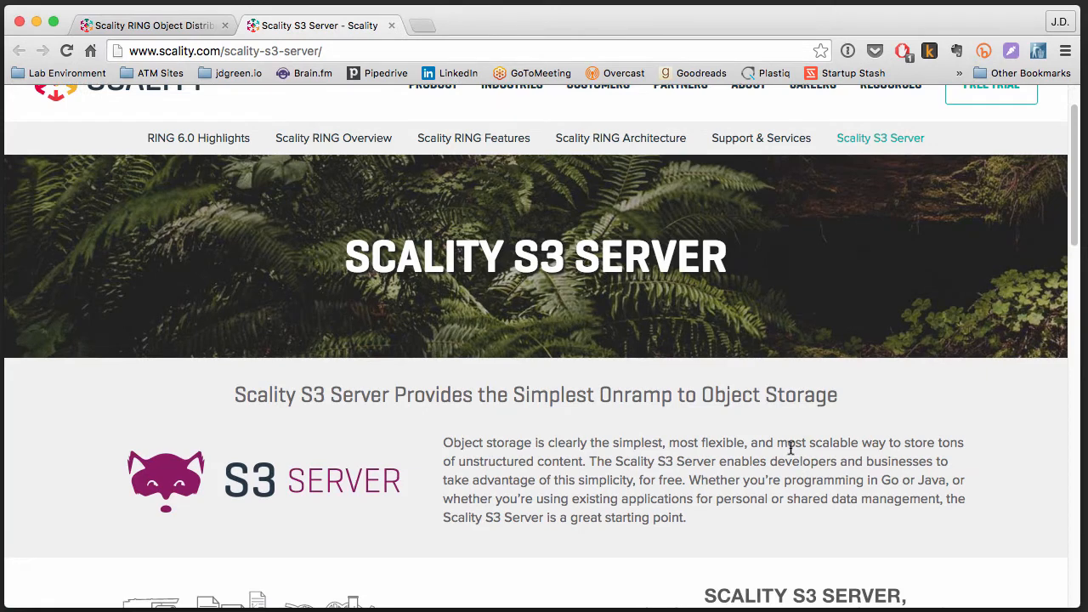
scroll("down", 3)
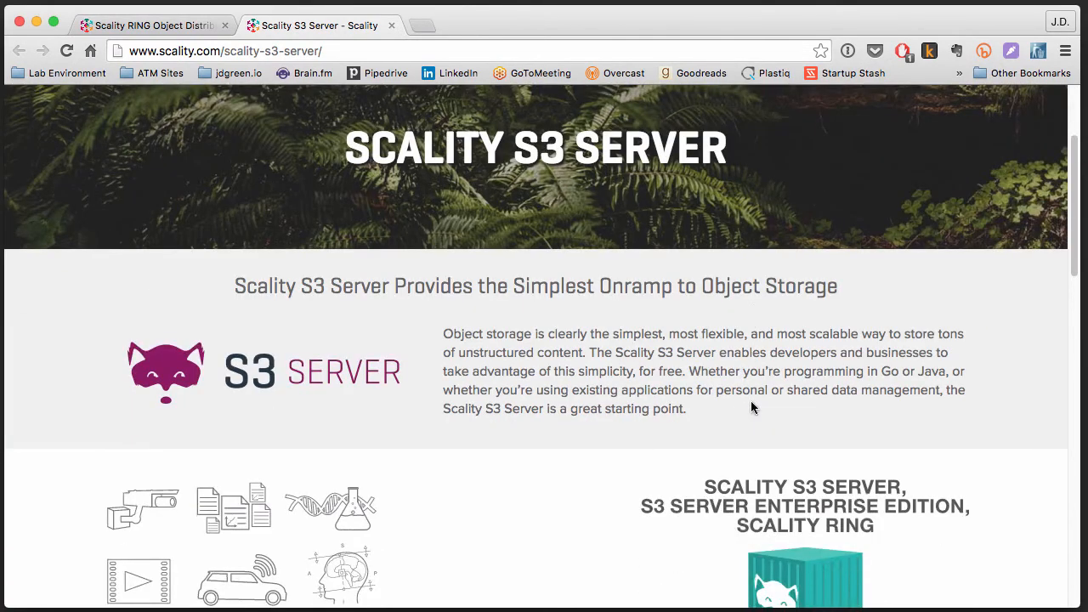
mouse_move(734, 384)
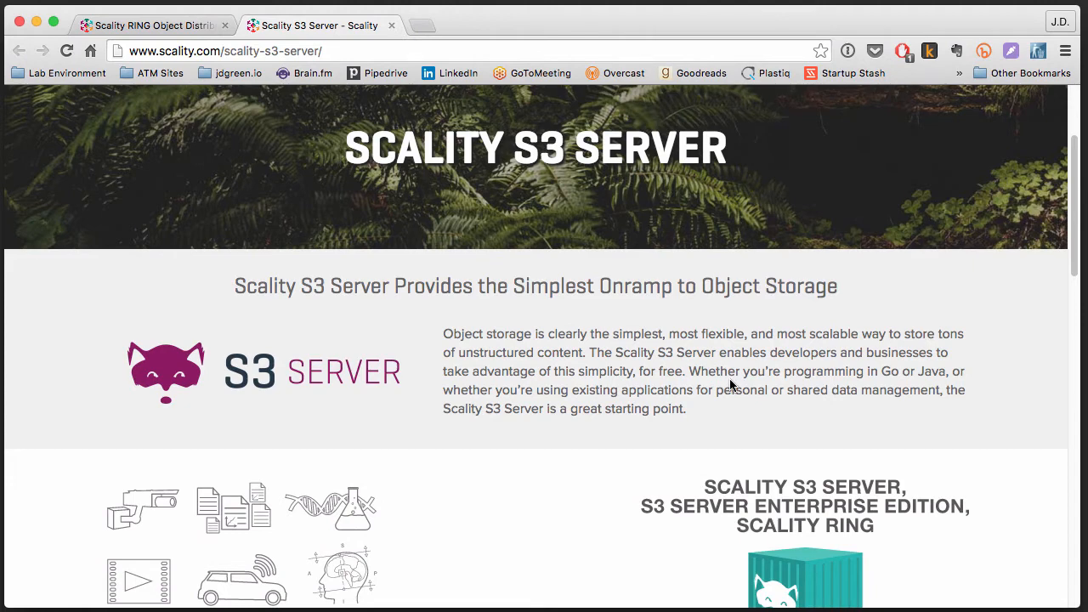
mouse_move(730, 378)
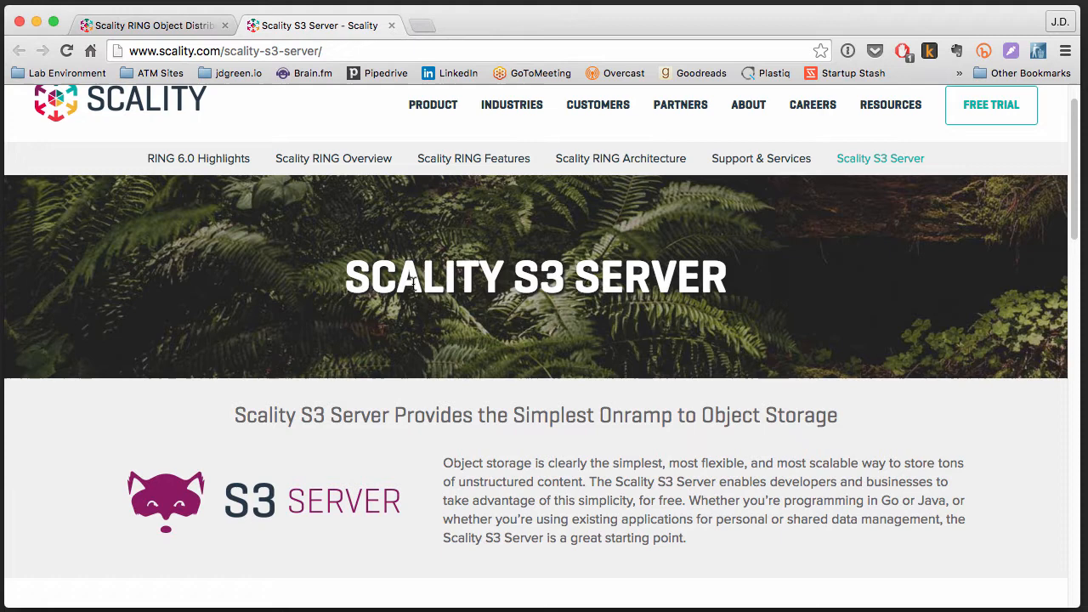
mouse_move(544, 320)
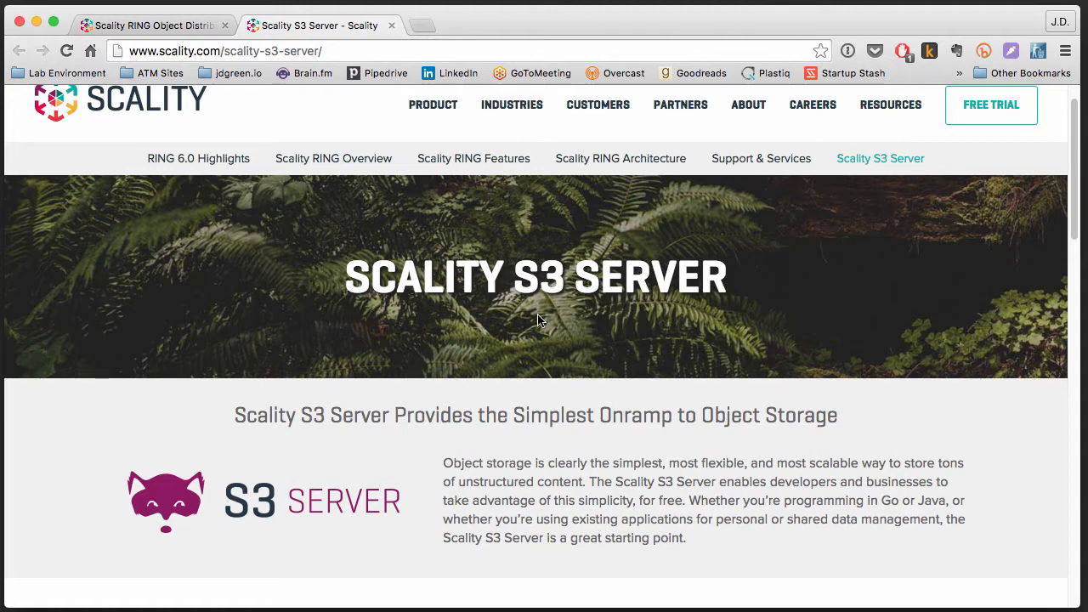
mouse_move(531, 308)
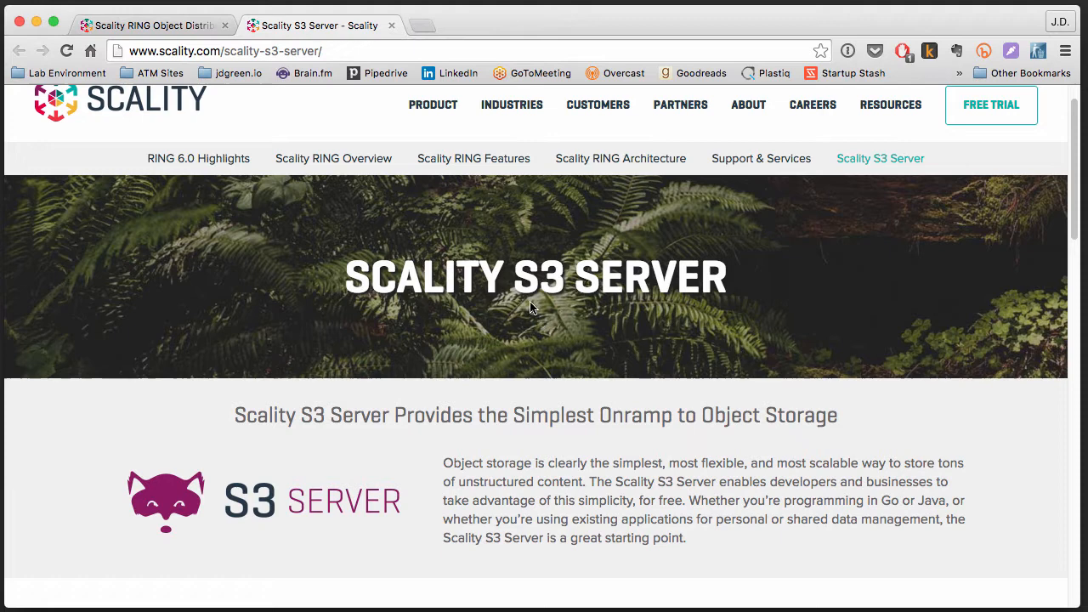
scroll("down", 3)
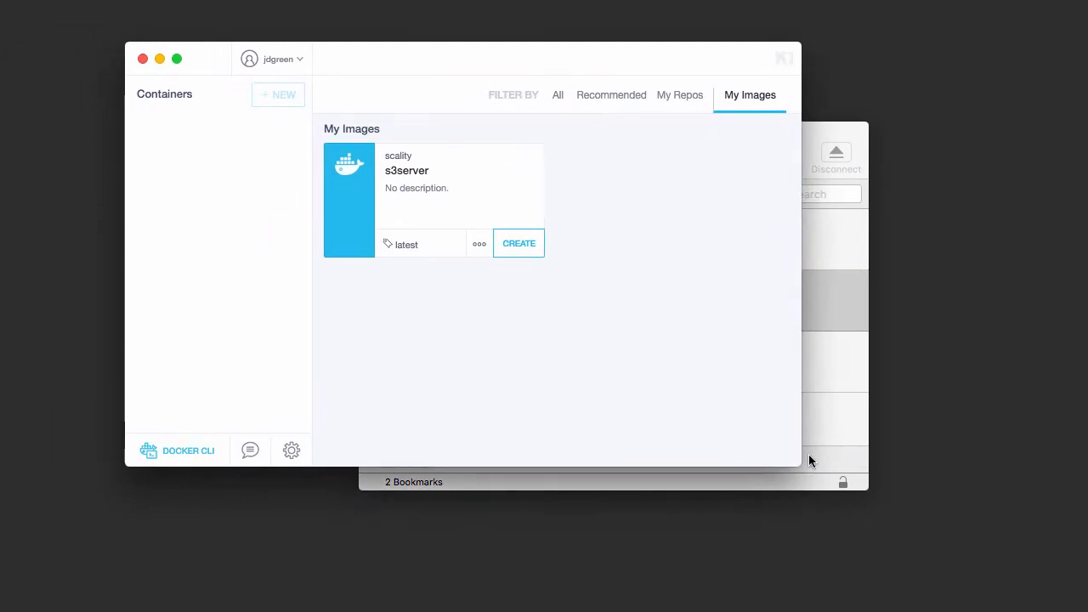
Step: Resize the Kitematic window larger so the scality/s3server image card is fully visible
left_click_drag(797, 463, 900, 515)
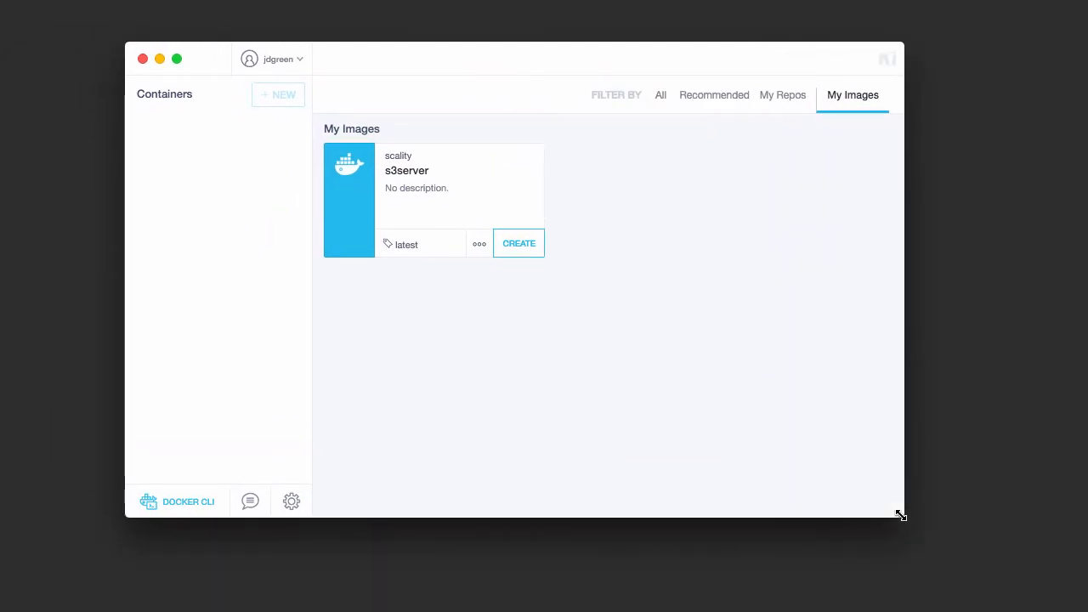
mouse_move(621, 340)
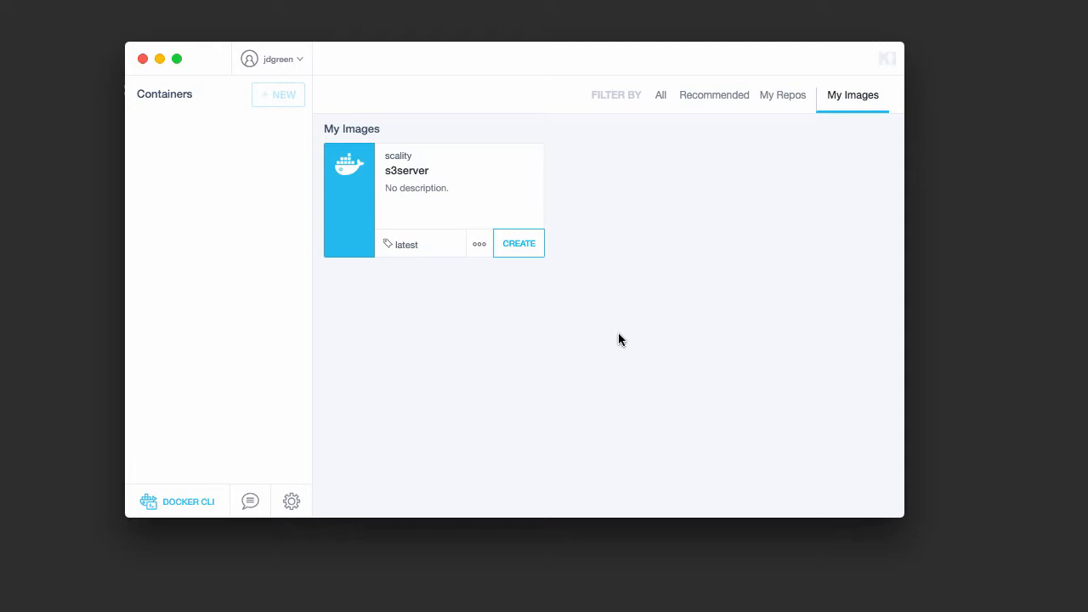
mouse_move(503, 362)
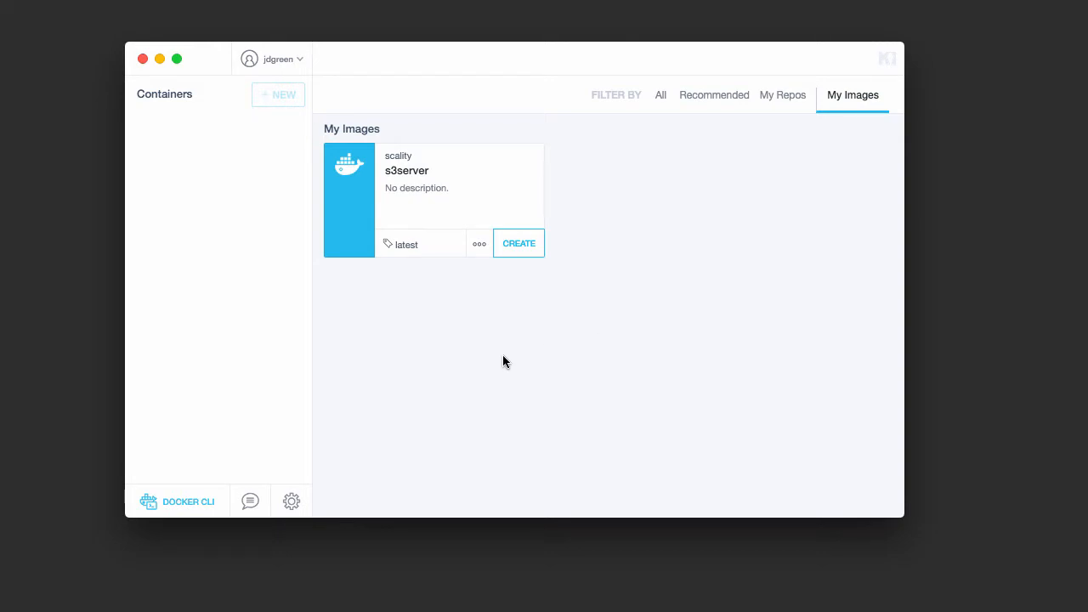
mouse_move(503, 357)
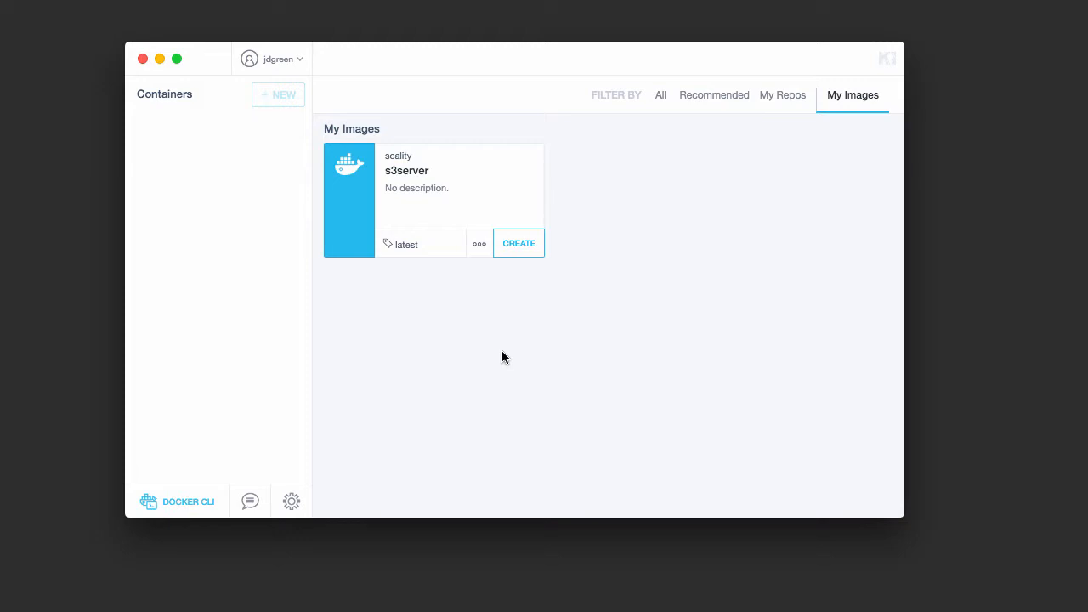
mouse_move(385, 306)
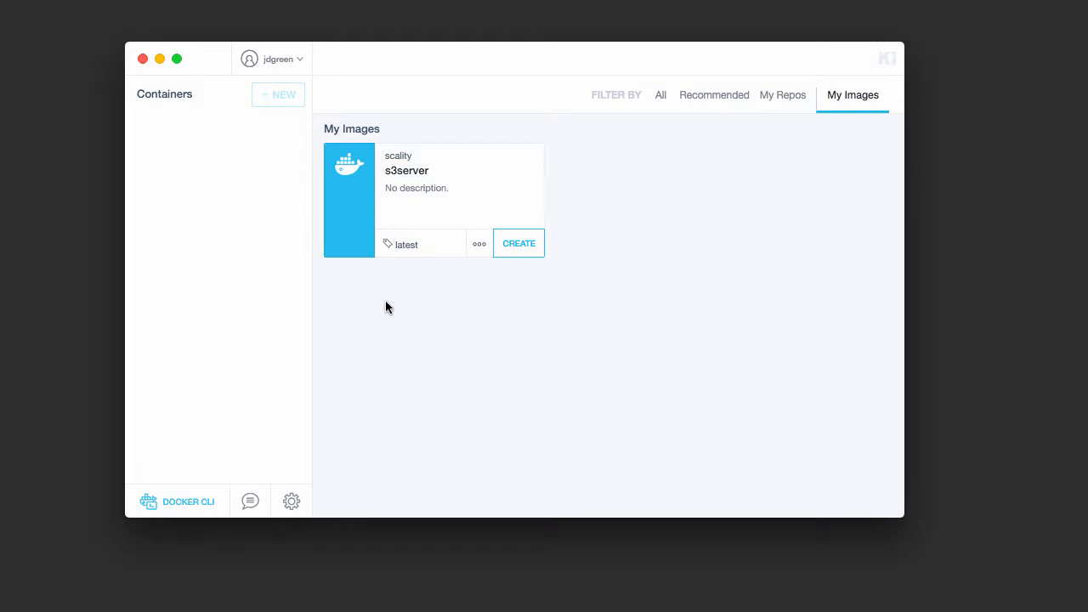
mouse_move(404, 73)
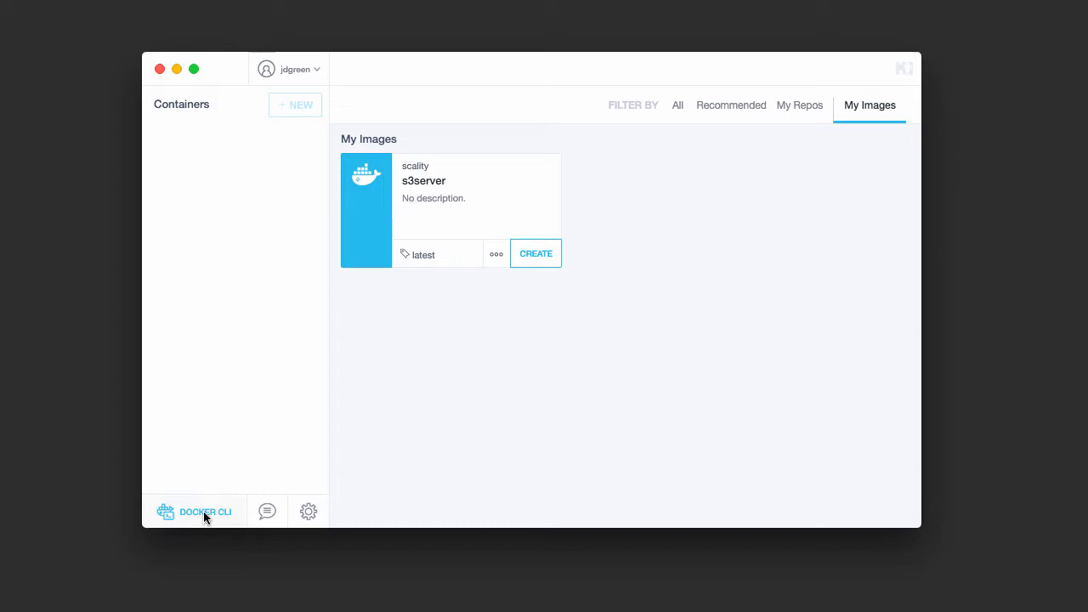
mouse_move(173, 510)
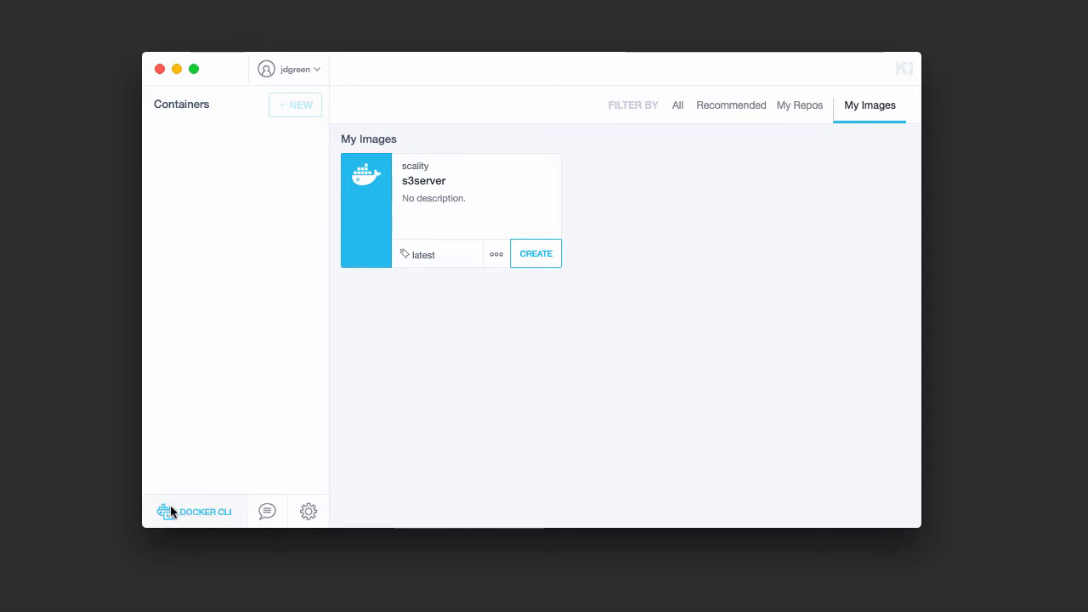
mouse_move(354, 272)
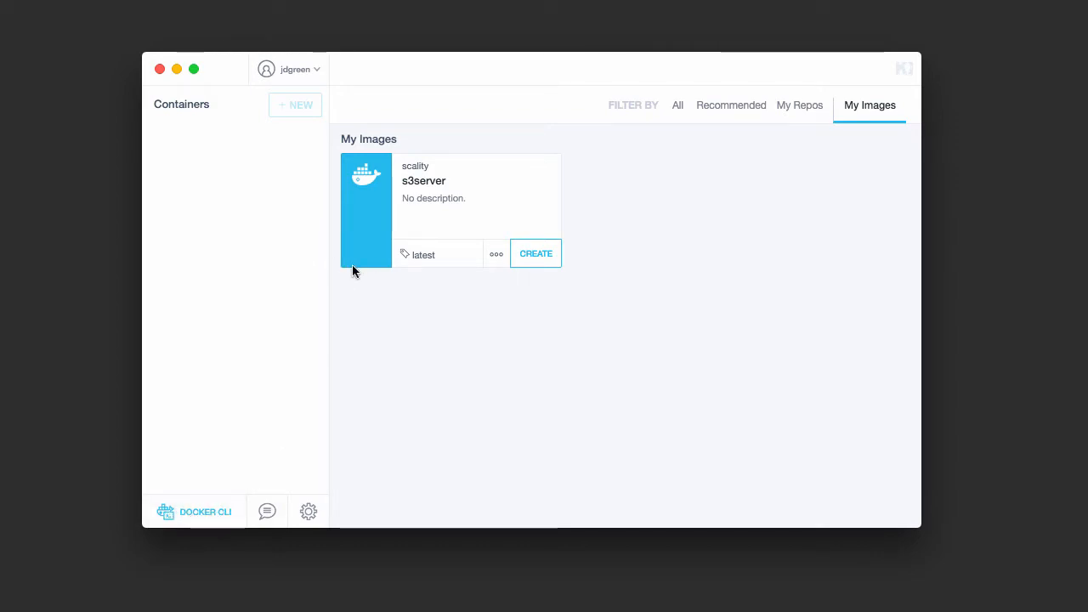
mouse_move(676, 121)
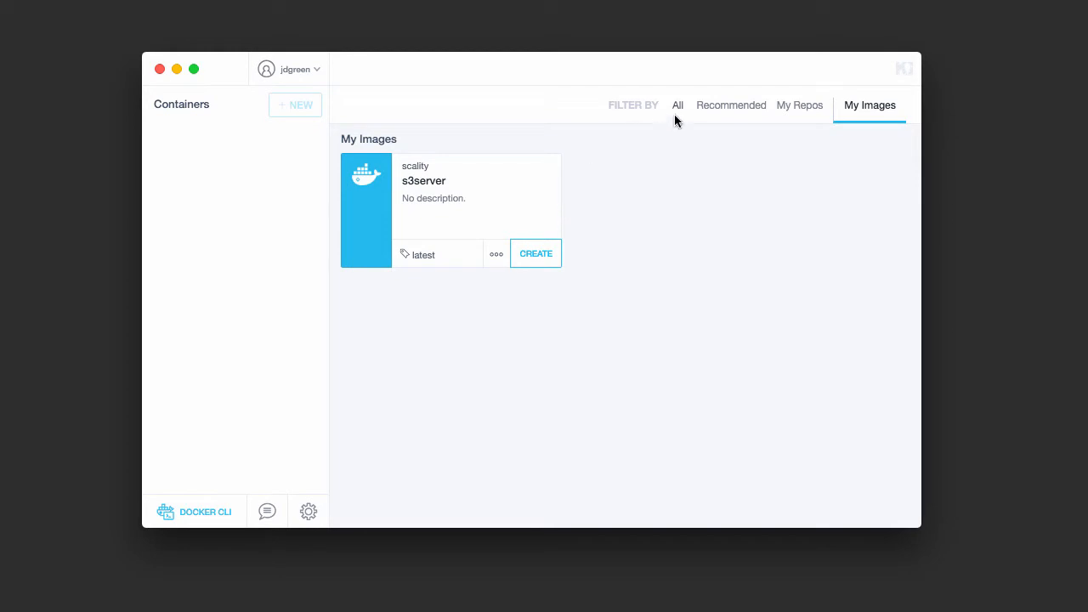
left_click(677, 105)
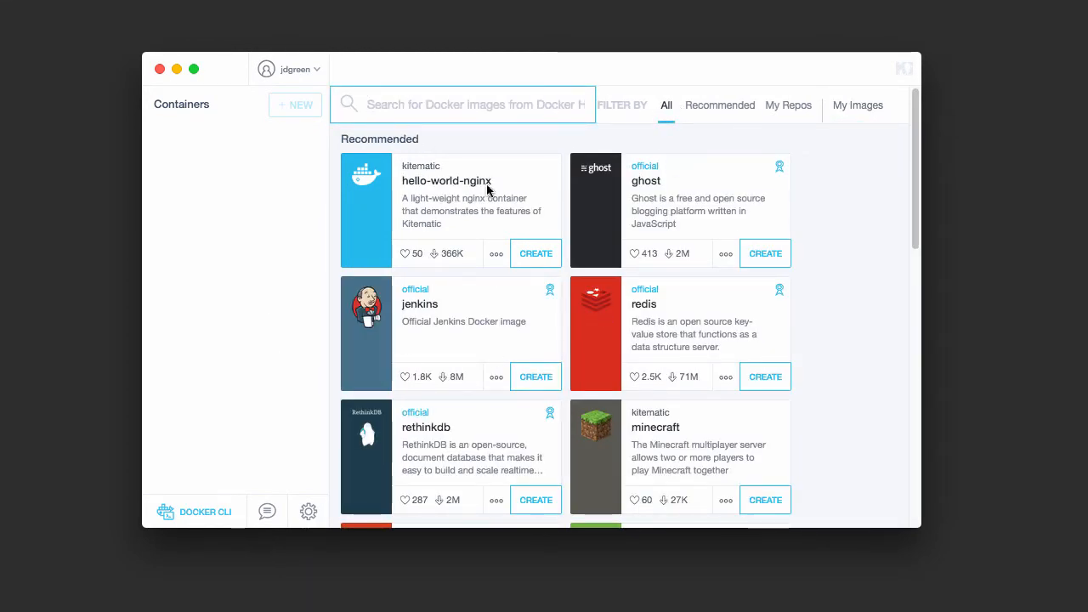
left_click(289, 68)
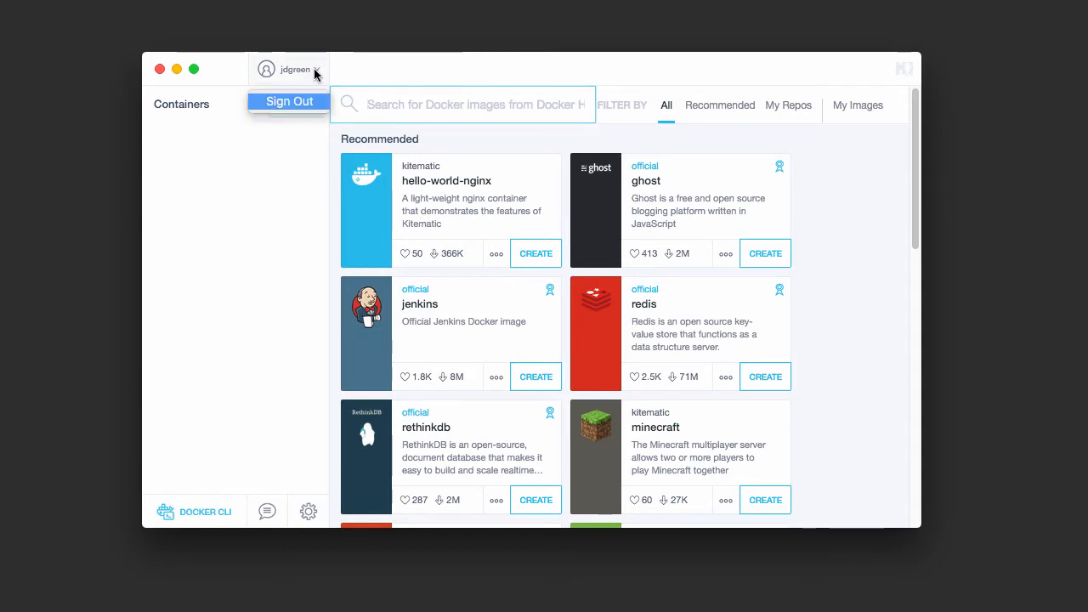
left_click(463, 105)
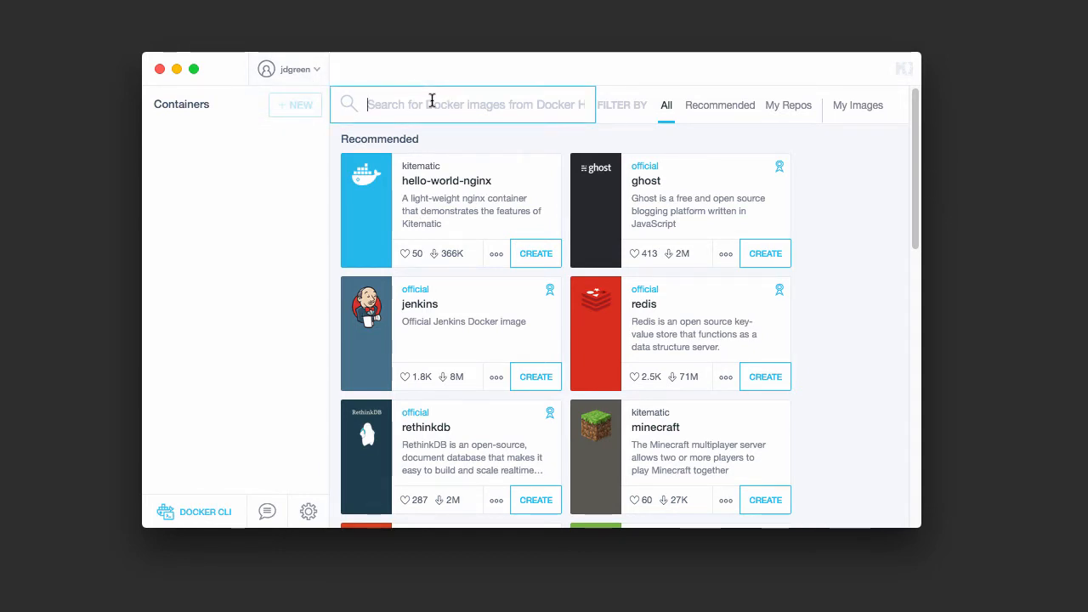
type("scality s3")
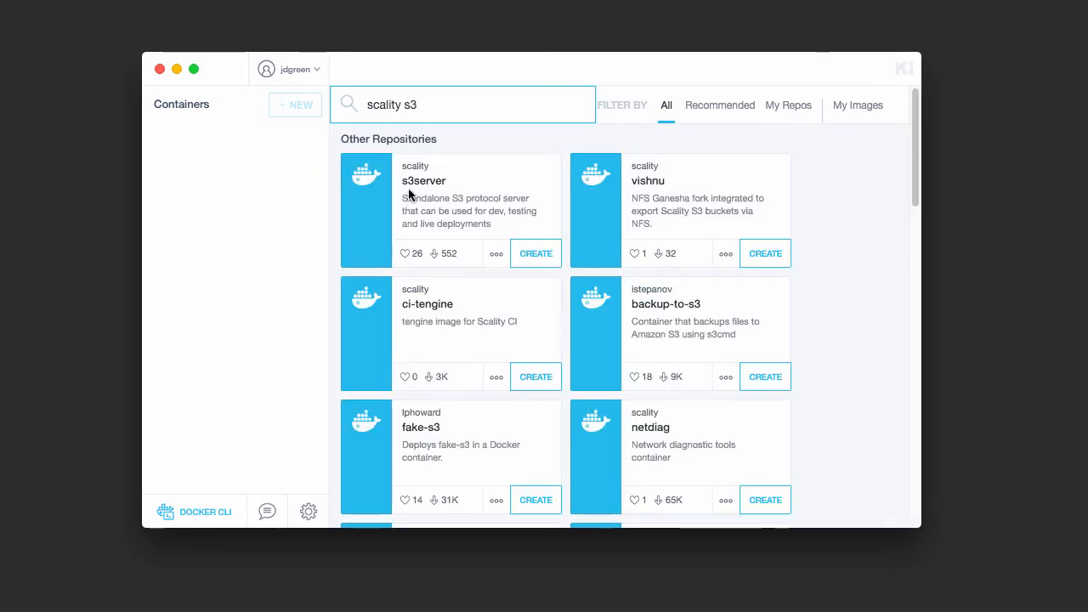
mouse_move(503, 194)
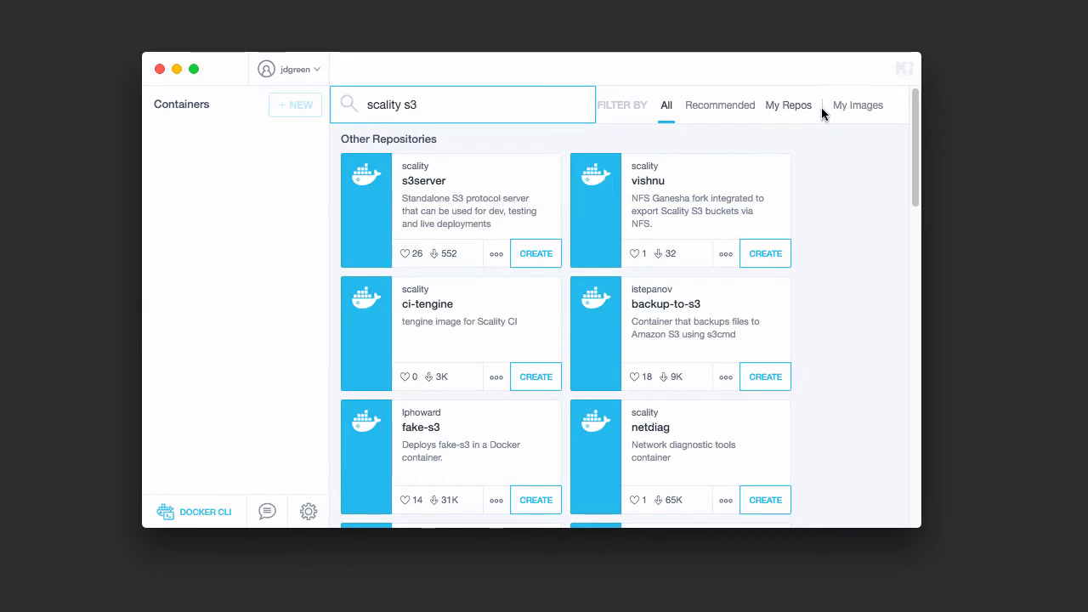
left_click(857, 105)
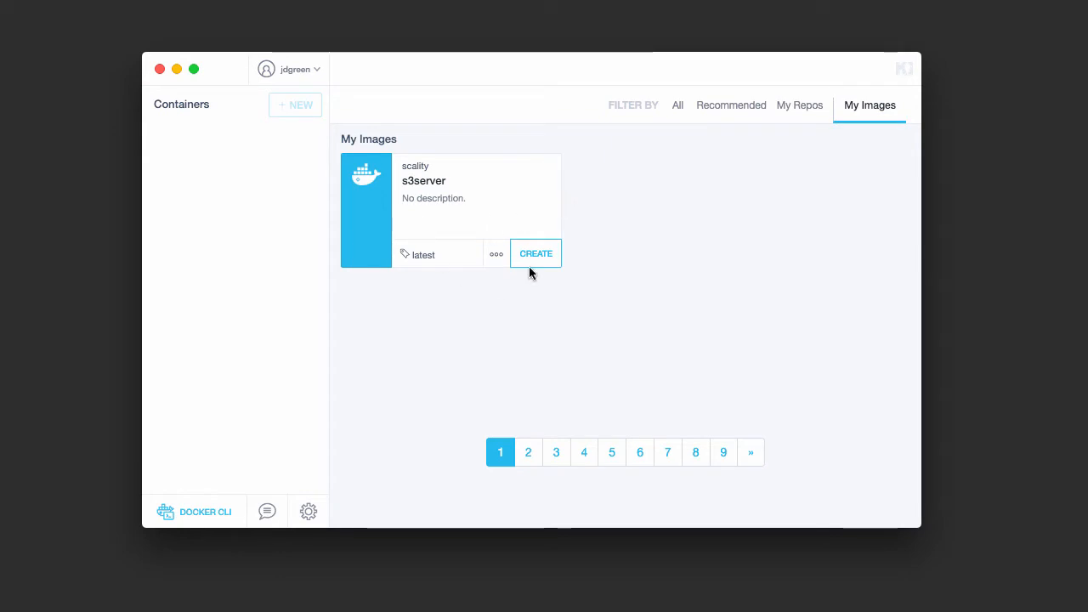
Step: Create an s3server container from the scality/s3server image and let it start
left_click(535, 253)
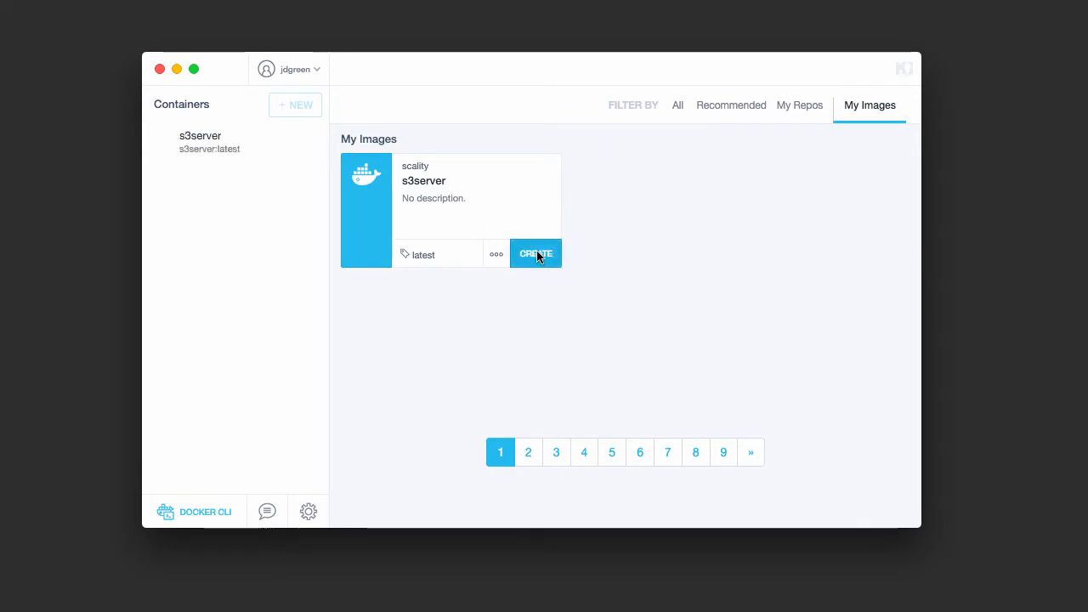
left_click(536, 253)
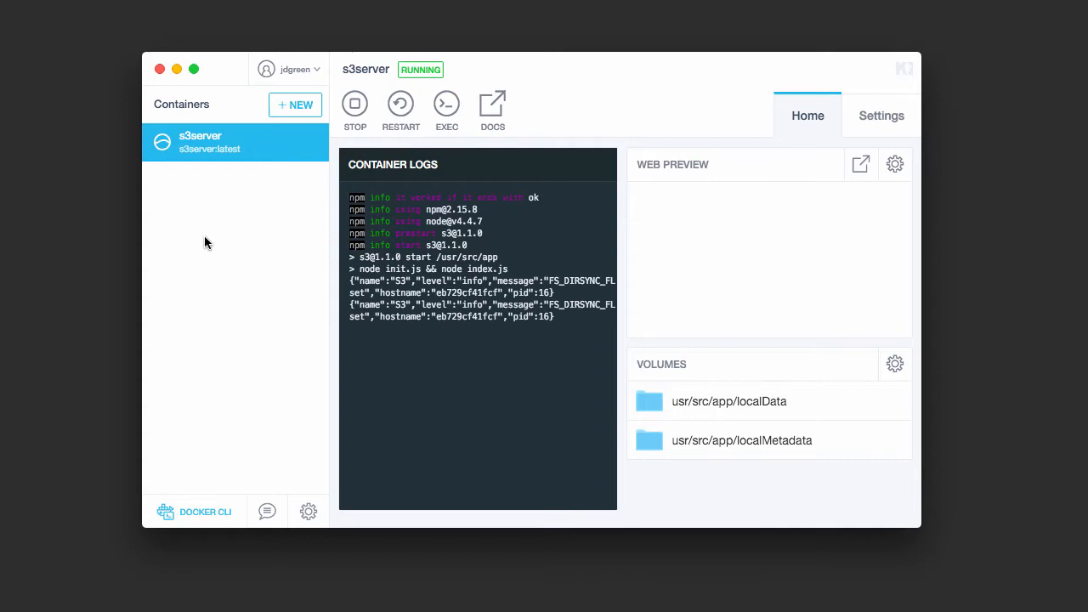
mouse_move(221, 240)
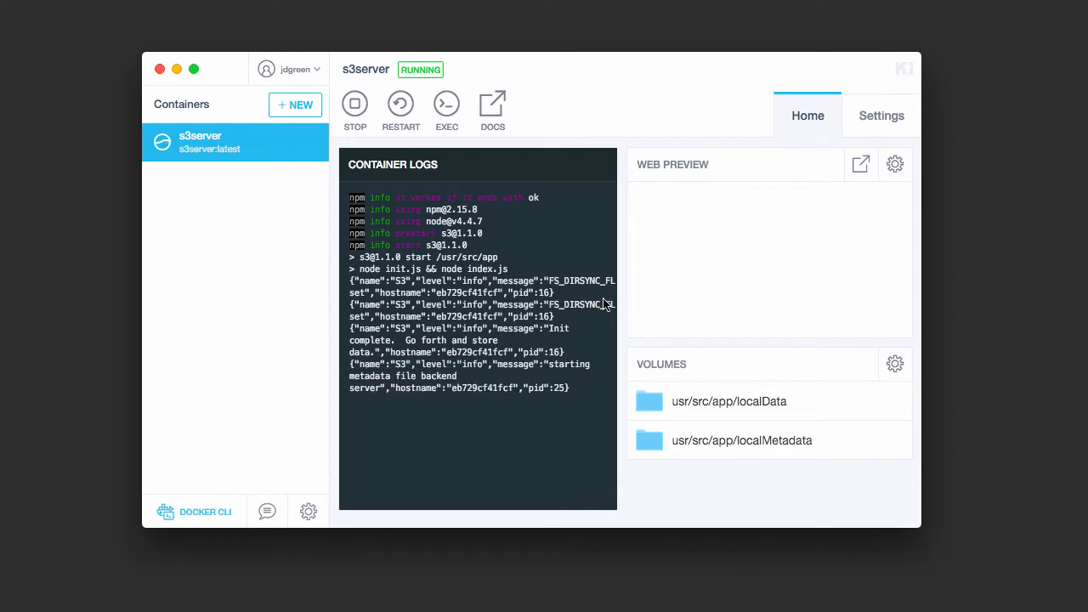
mouse_move(649, 304)
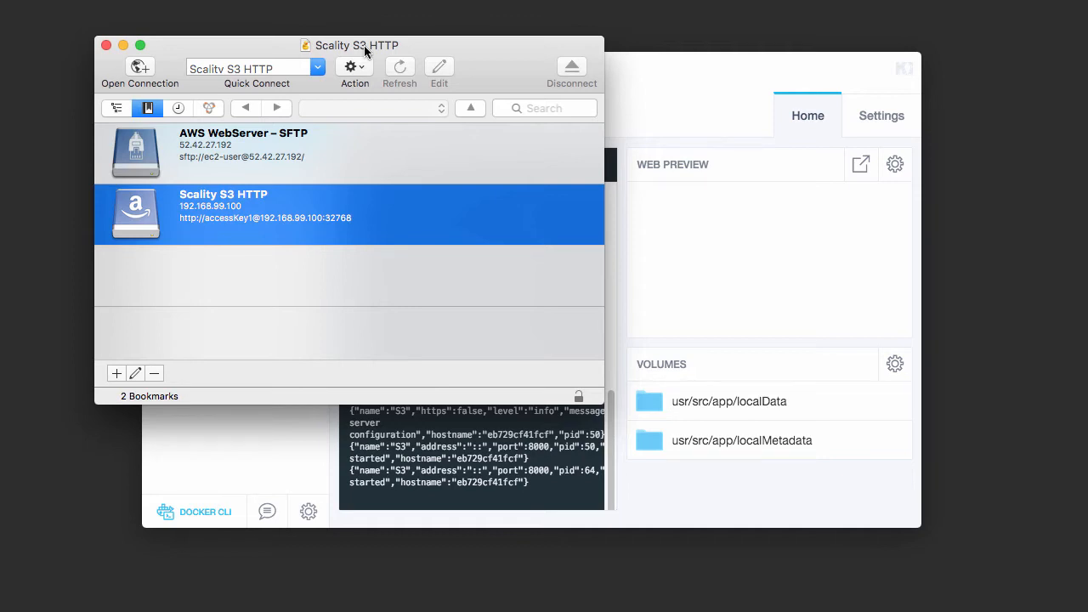
mouse_move(262, 146)
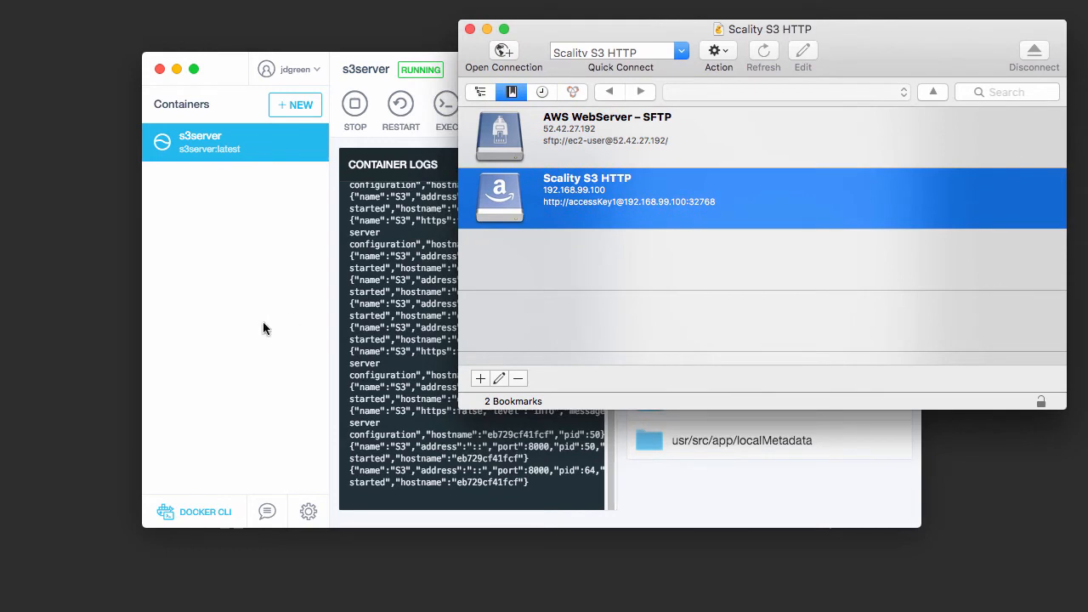
mouse_move(548, 329)
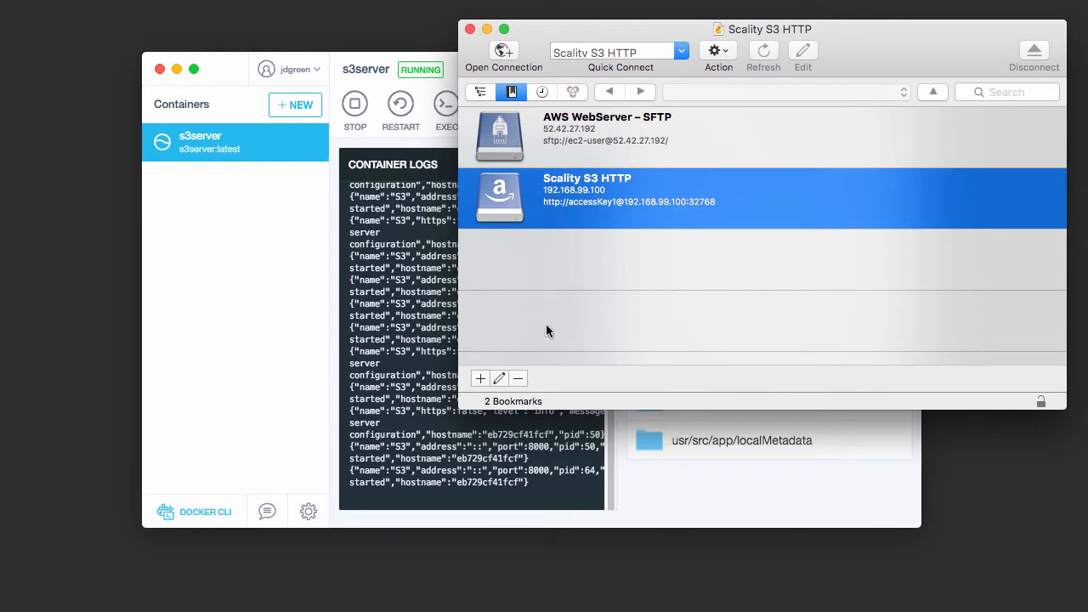
mouse_move(629, 295)
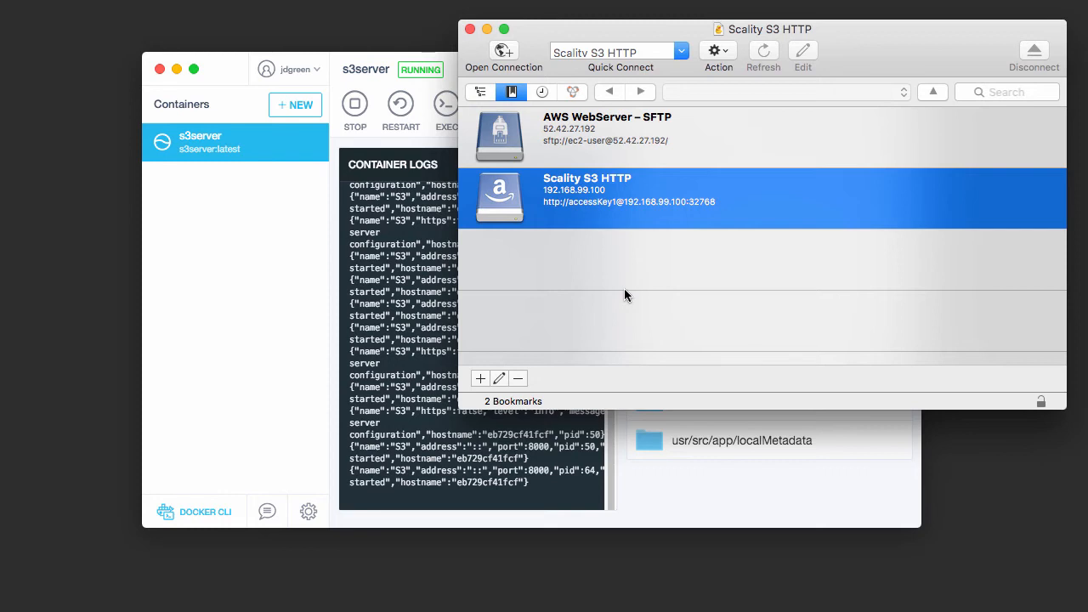
mouse_move(327, 232)
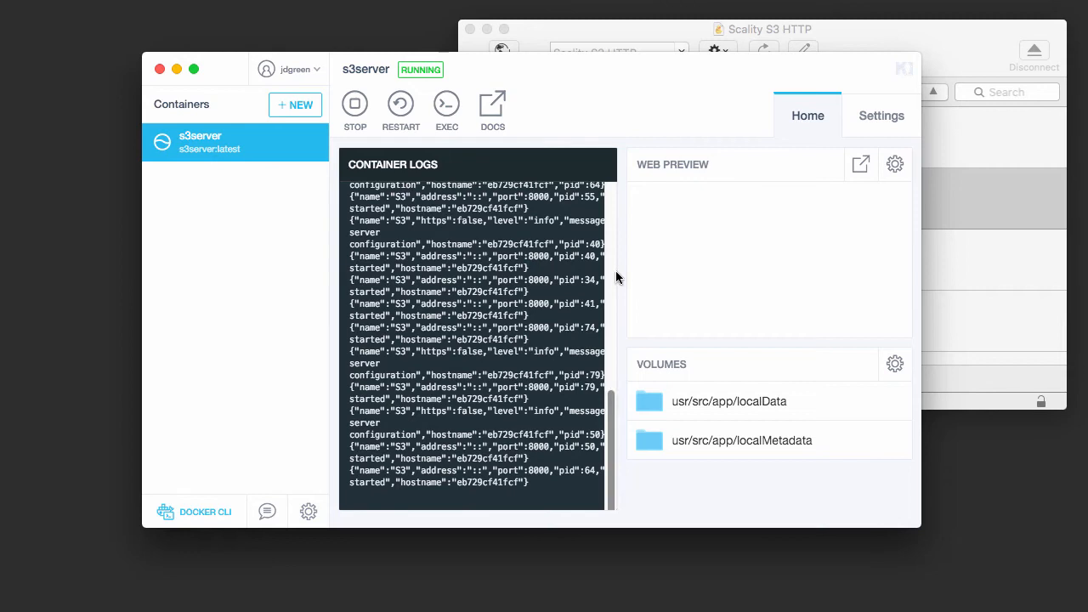
Step: Review the container logs and open its Settings to see port 8000 mapped to 192.168.99.100
scroll("down", 3)
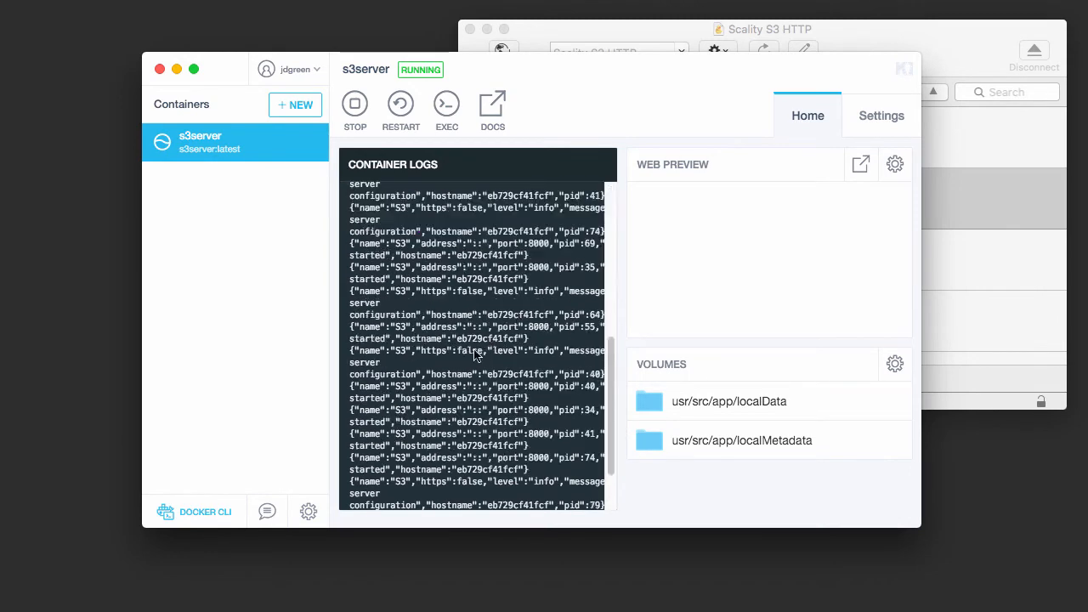
scroll("down", 3)
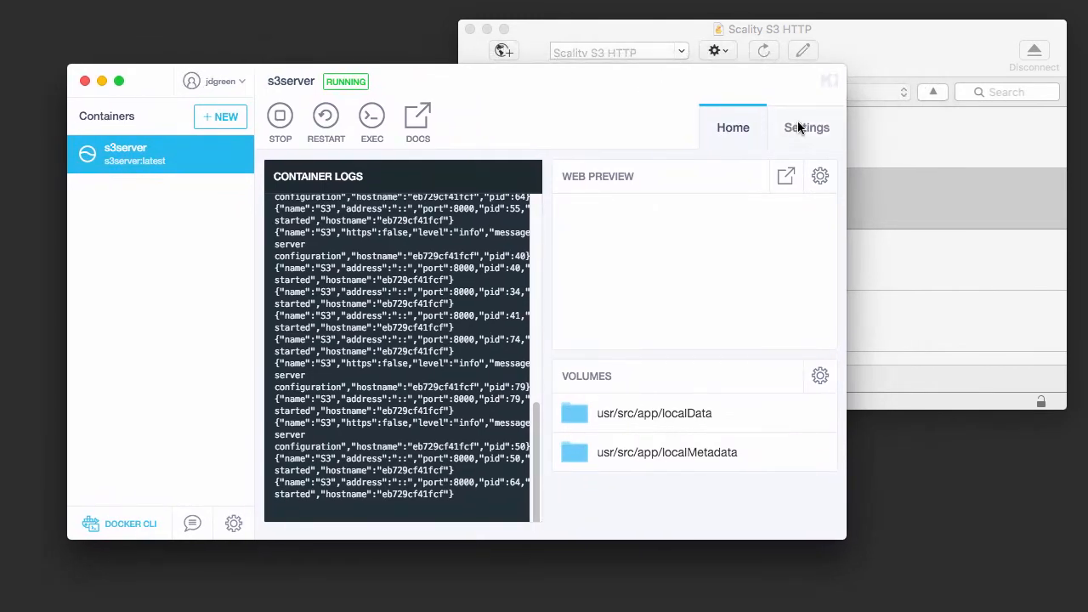
left_click(806, 127)
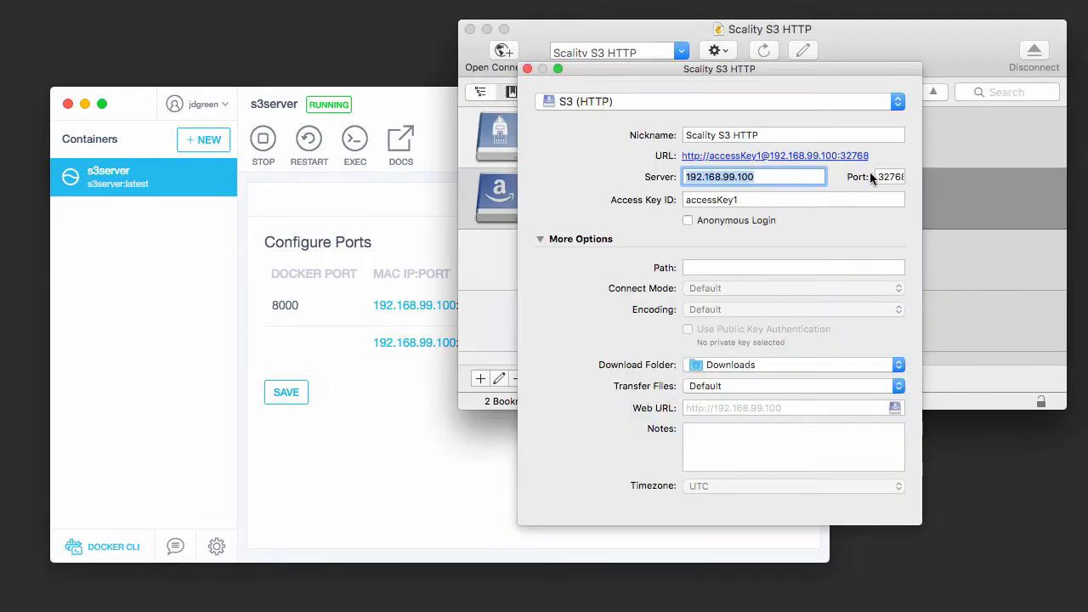
Step: Check the Scality S3 HTTP bookmark's server 192.168.99.100 and port against the container mapping
left_click(890, 177)
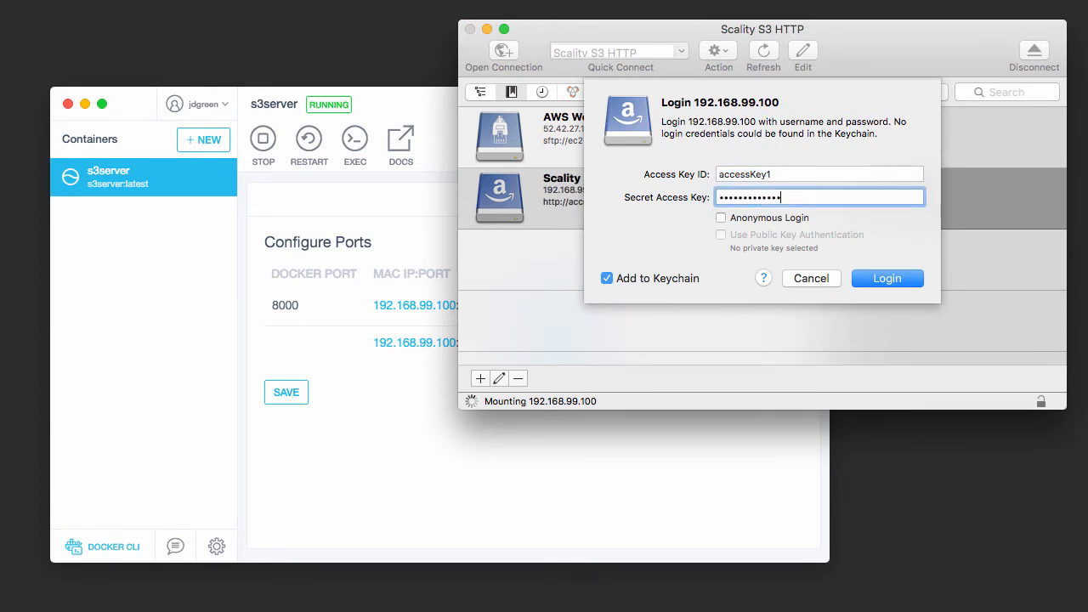
Step: Log in with accessKey1 and continue past the unsecured S3 connection warning
left_click(887, 279)
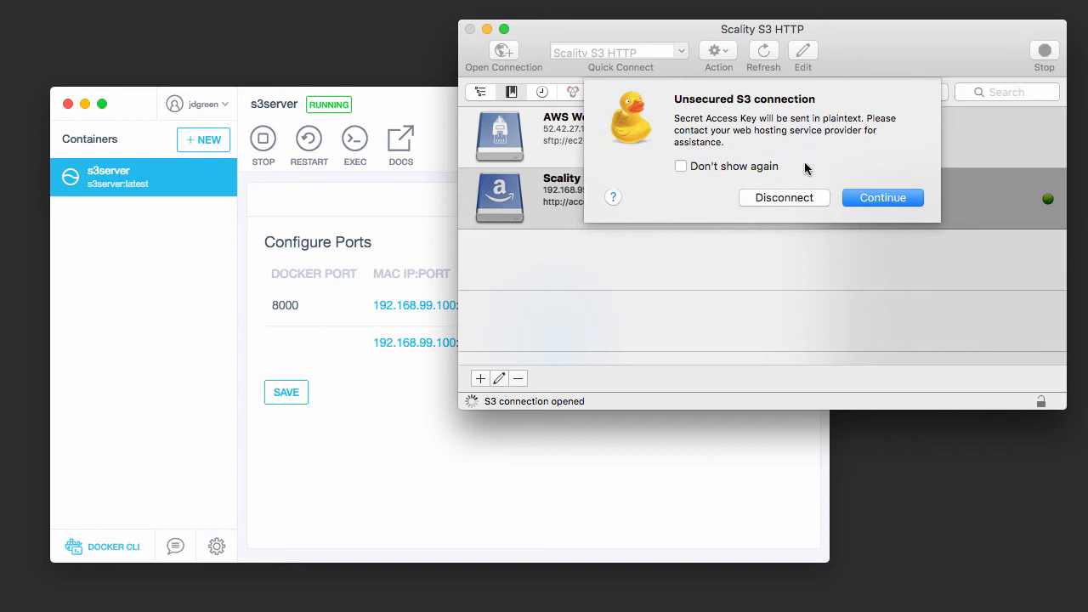
mouse_move(748, 146)
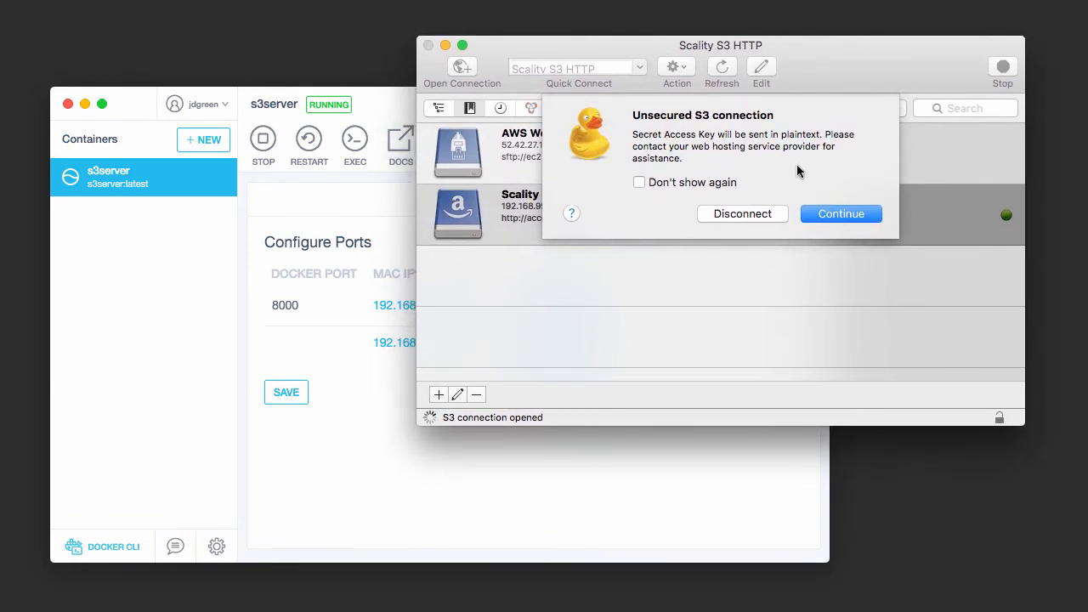
mouse_move(796, 164)
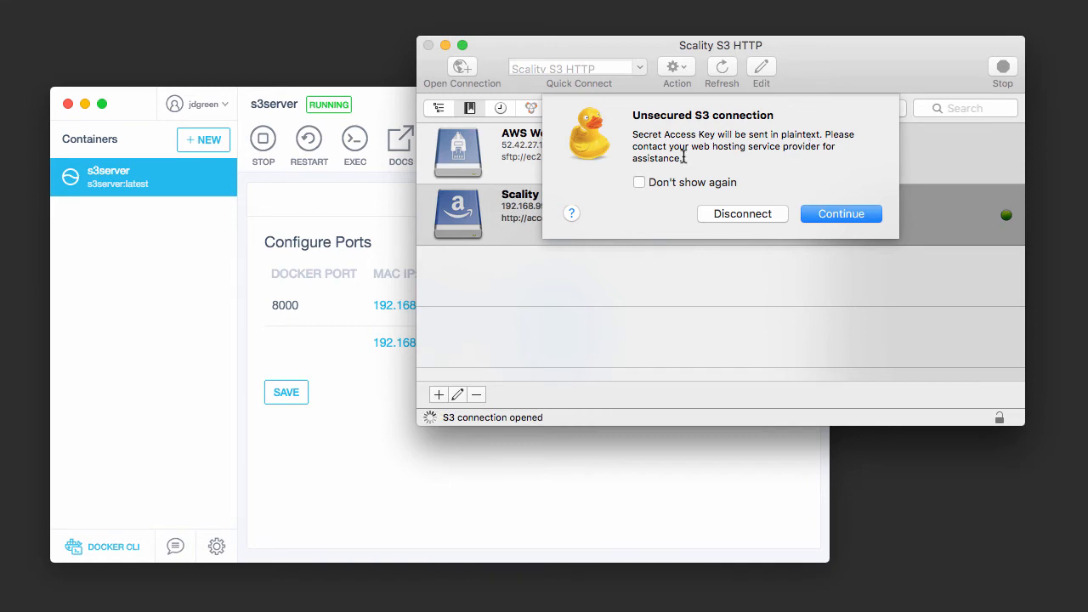
mouse_move(738, 153)
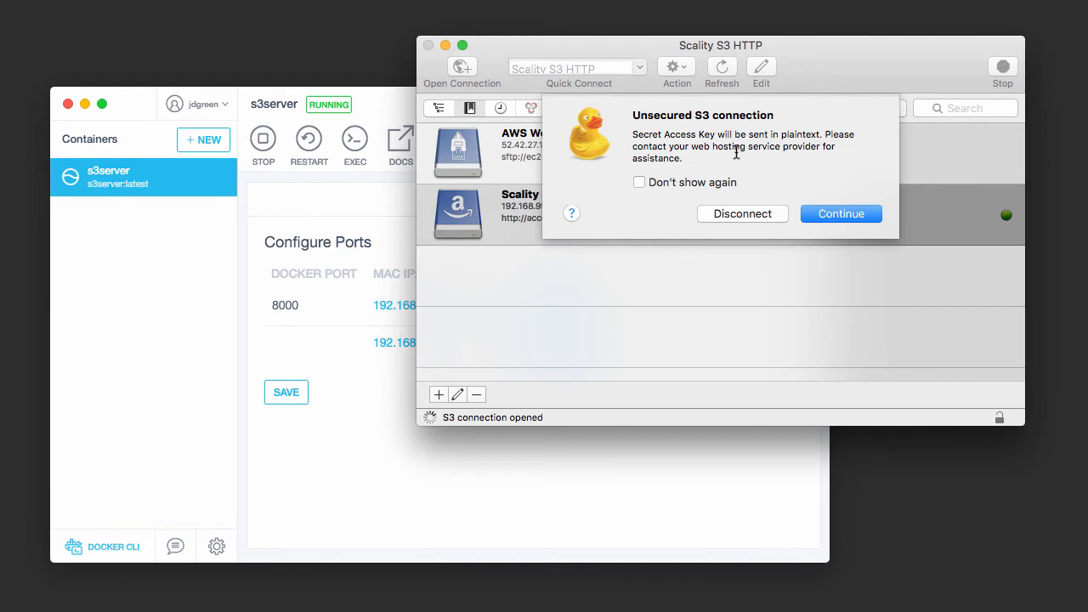
mouse_move(798, 201)
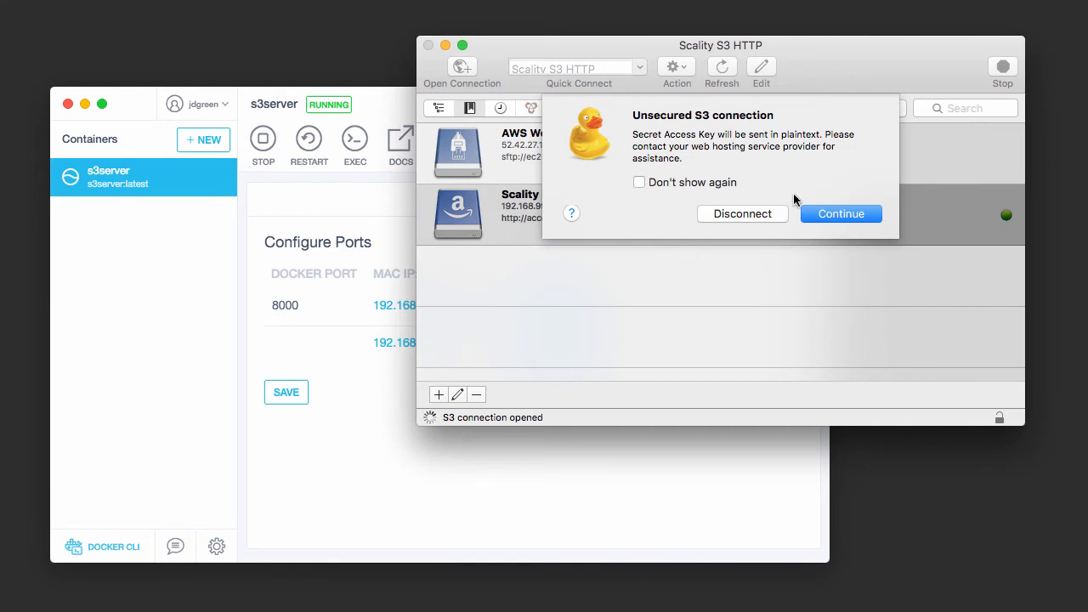
left_click(840, 214)
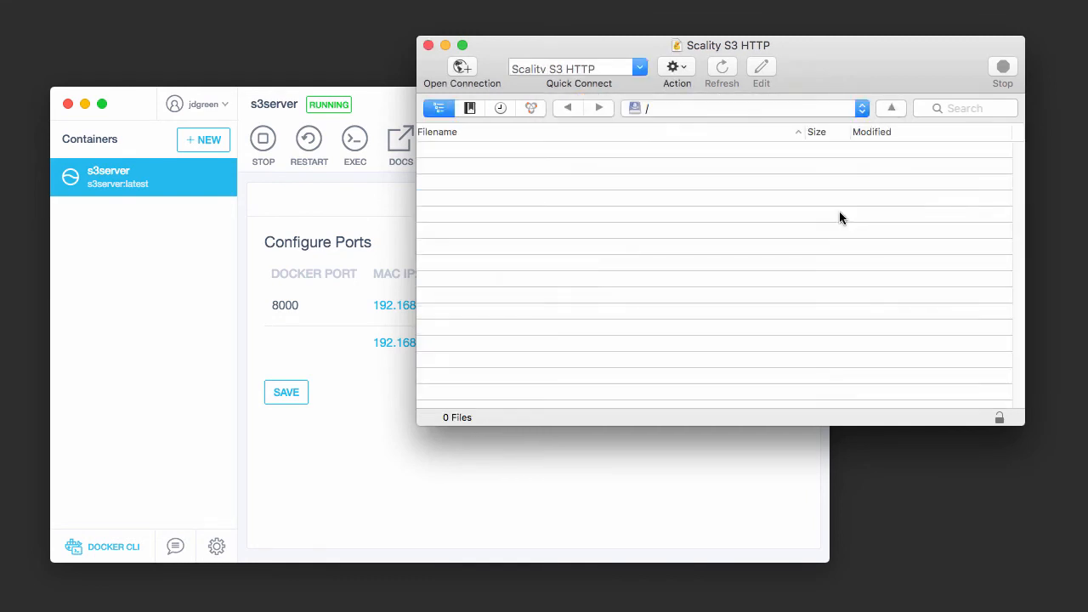
Step: Create a new folder named james in the empty root listing of the S3 server
left_click_drag(721, 44, 565, 80)
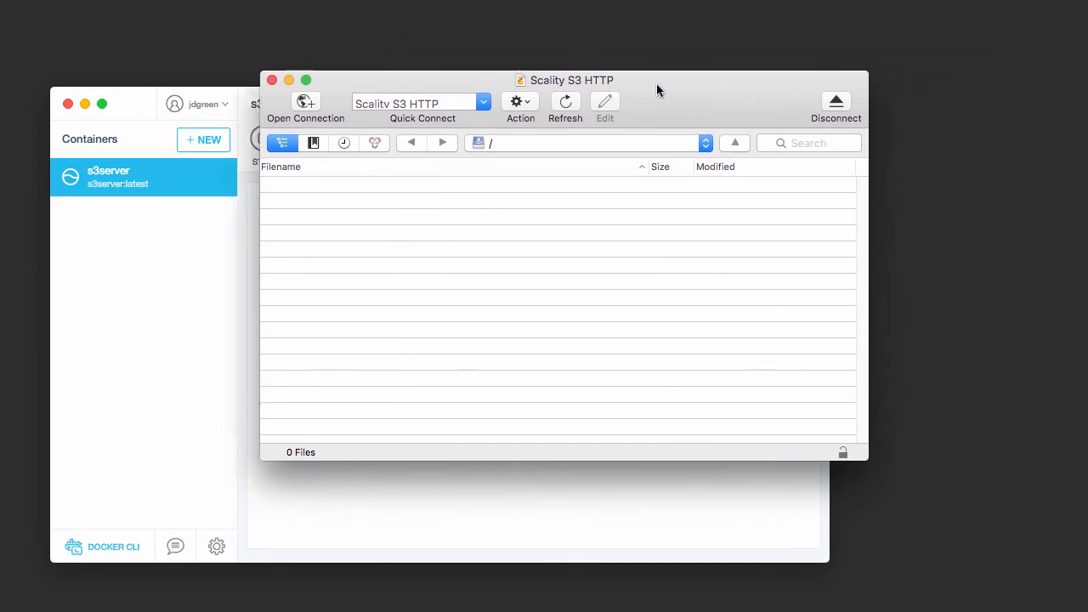
mouse_move(438, 235)
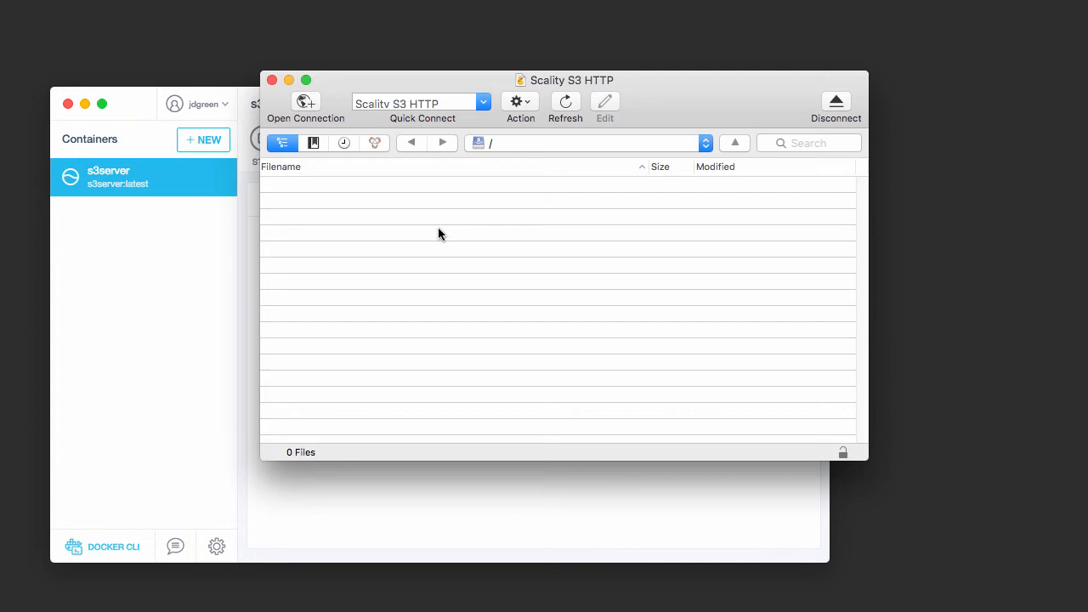
right_click(440, 235)
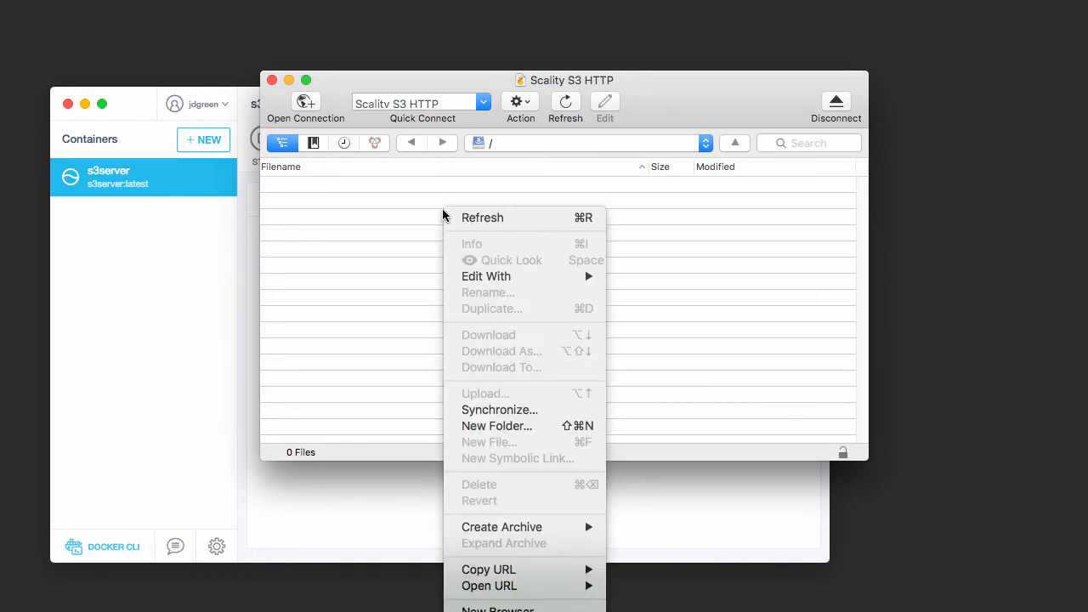
left_click(497, 425)
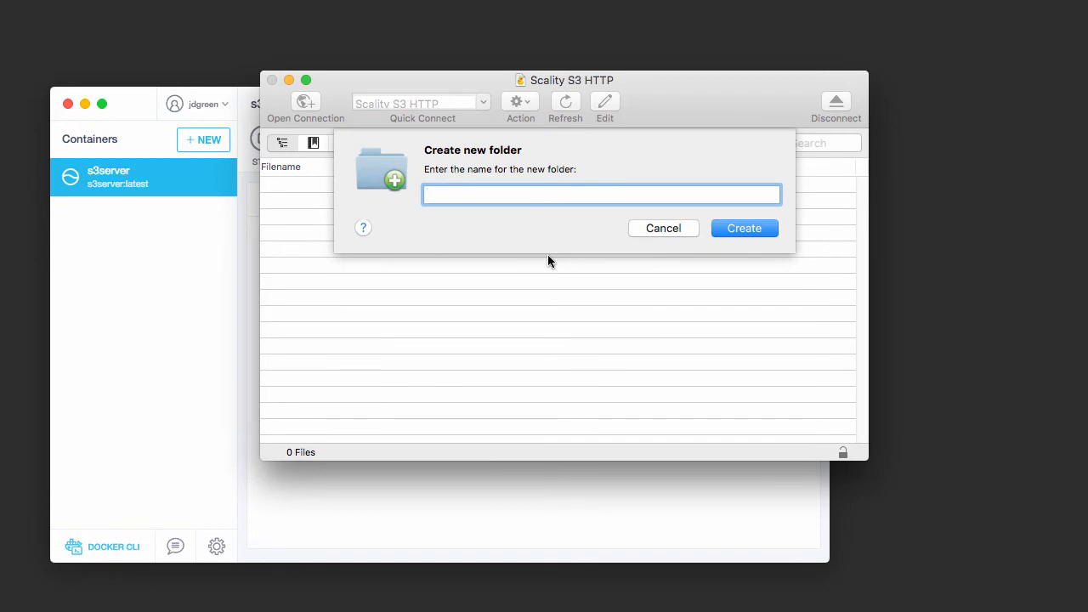
left_click(602, 194)
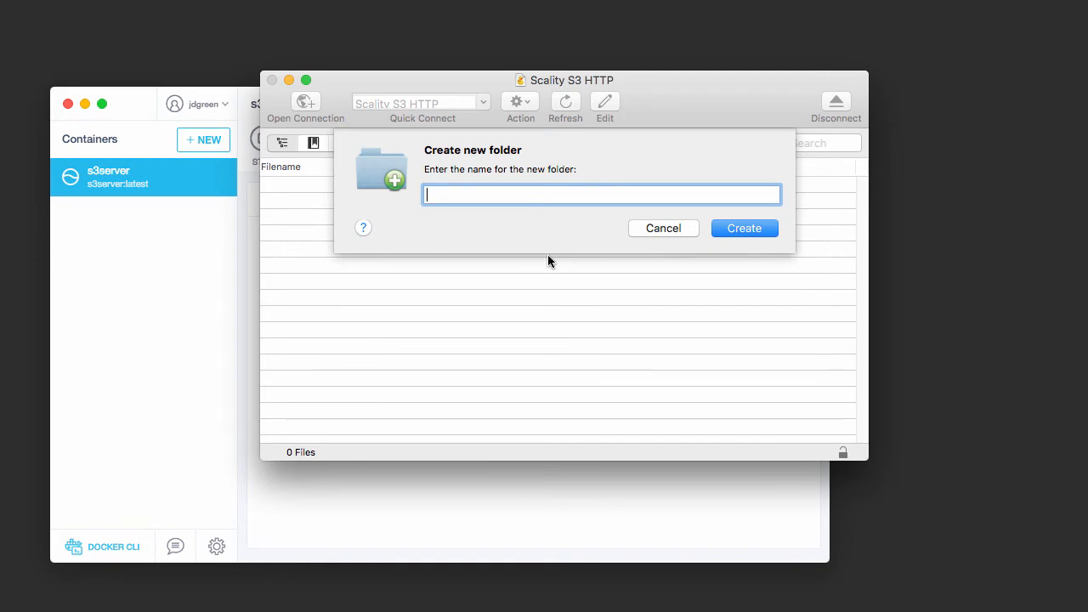
left_click(663, 228)
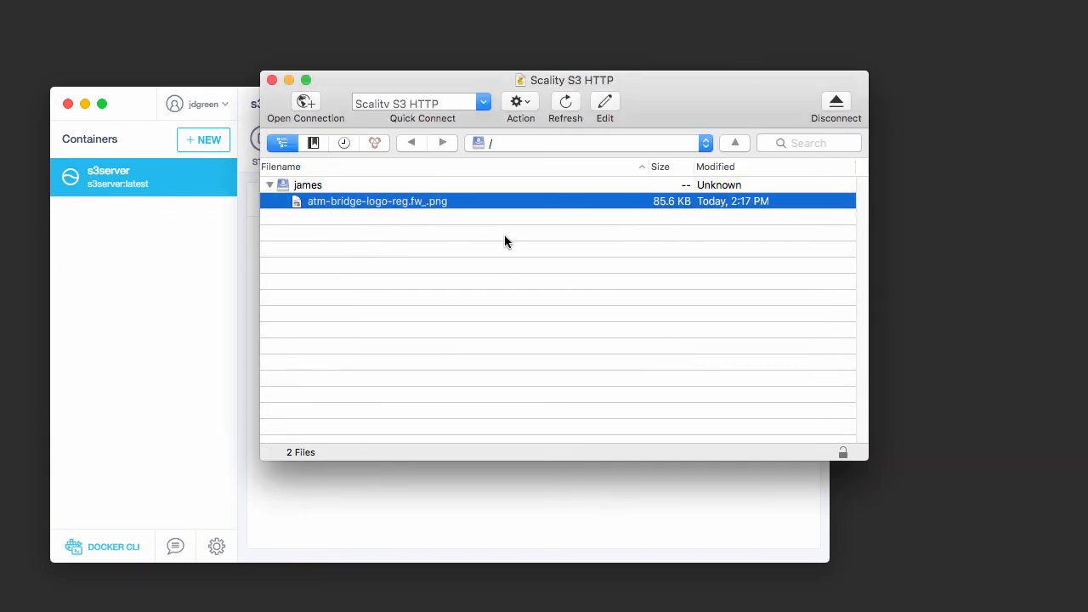
mouse_move(449, 263)
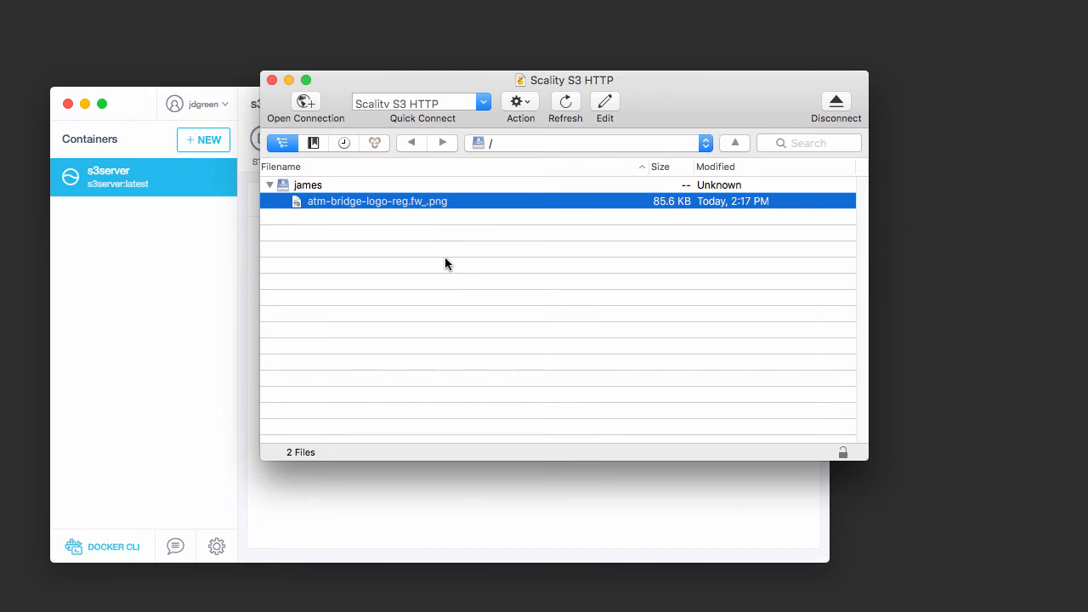
mouse_move(436, 238)
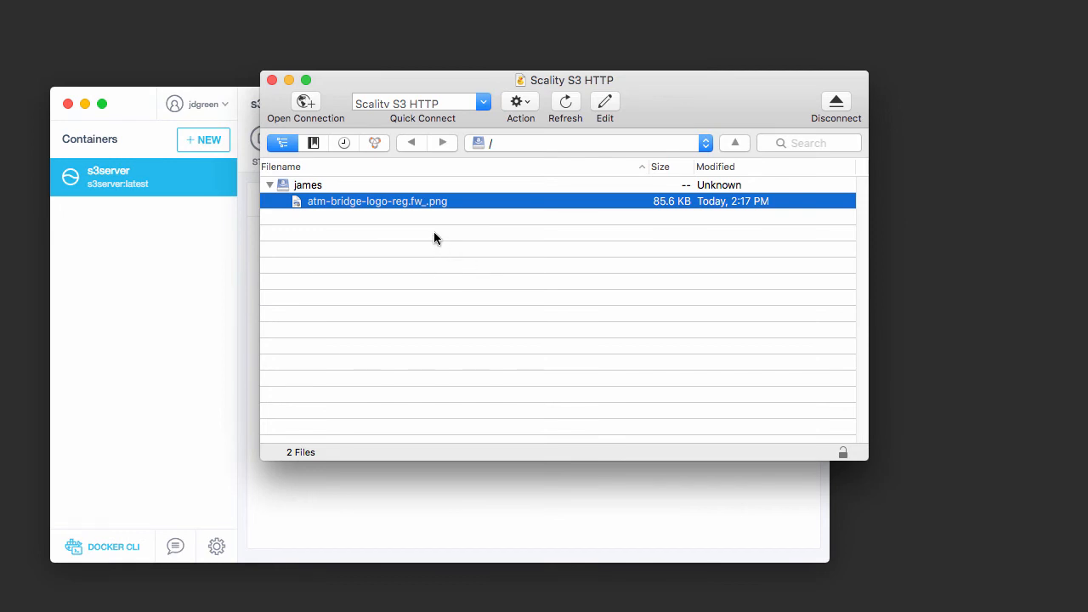
mouse_move(361, 211)
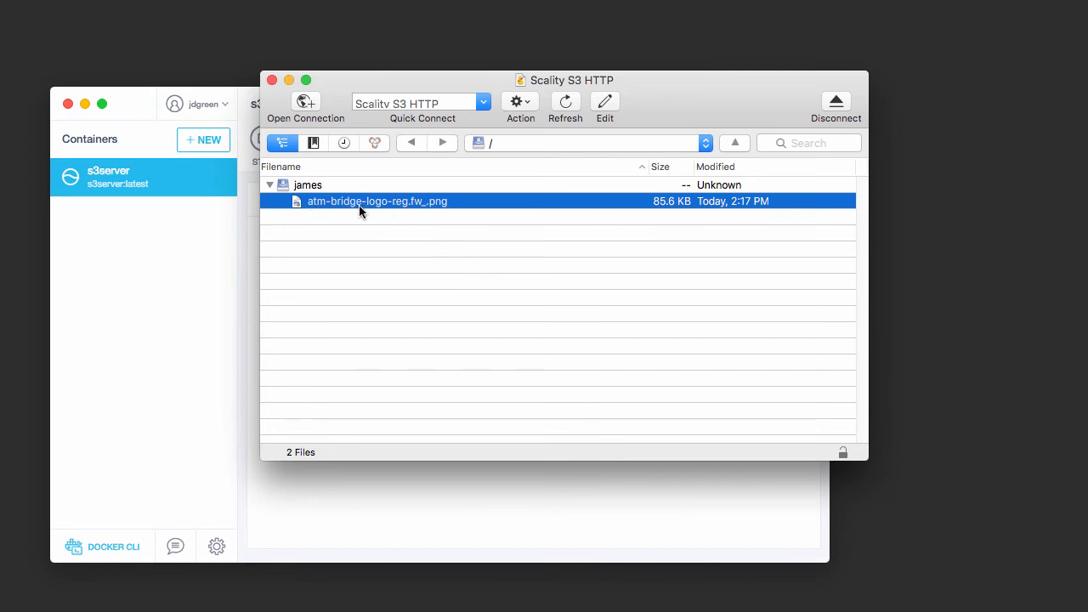
mouse_move(434, 211)
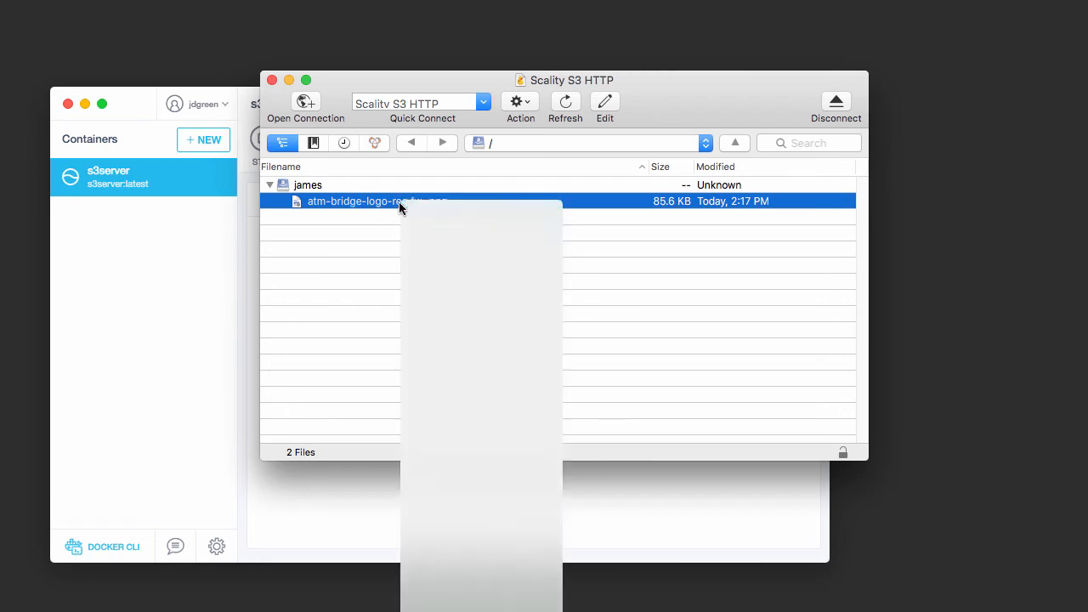
Step: Grant Everyone READ access on atm-bridge-logo-reg.fw_.png via its Info permissions
right_click(399, 204)
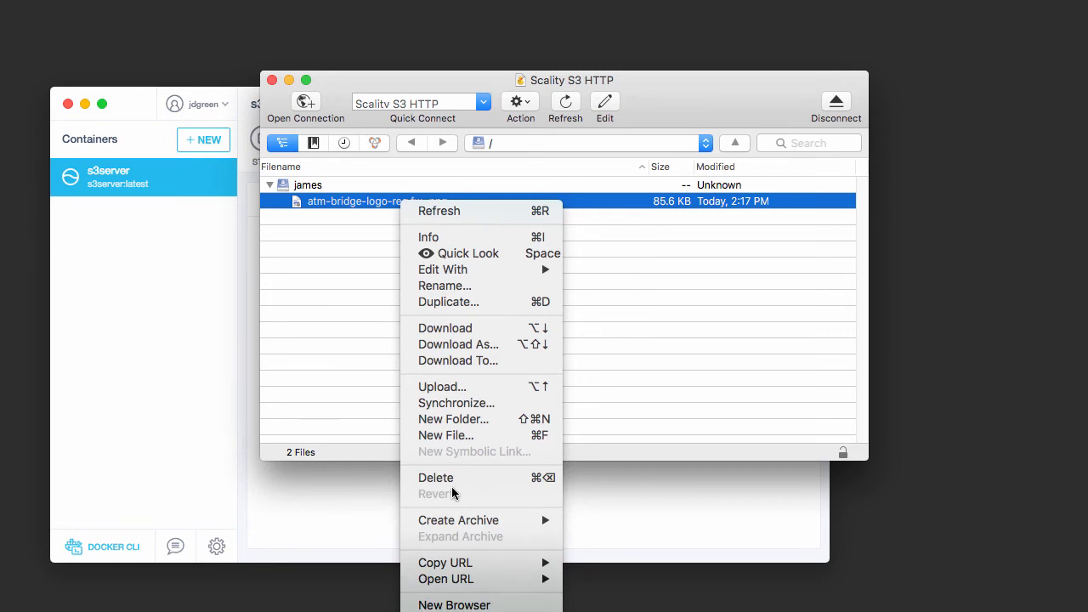
left_click(429, 236)
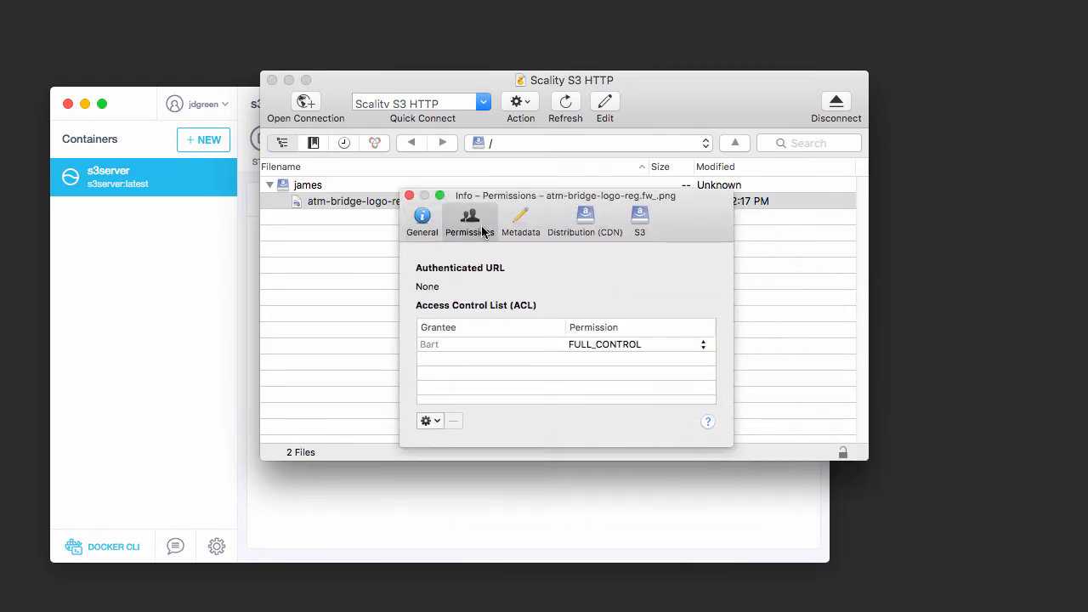
left_click(428, 420)
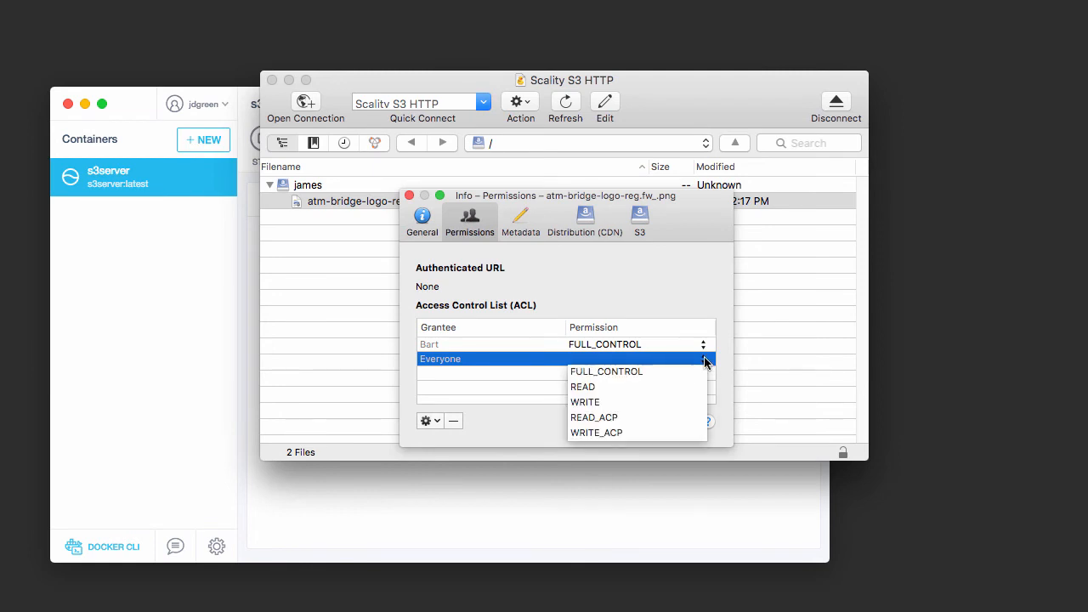
left_click(583, 387)
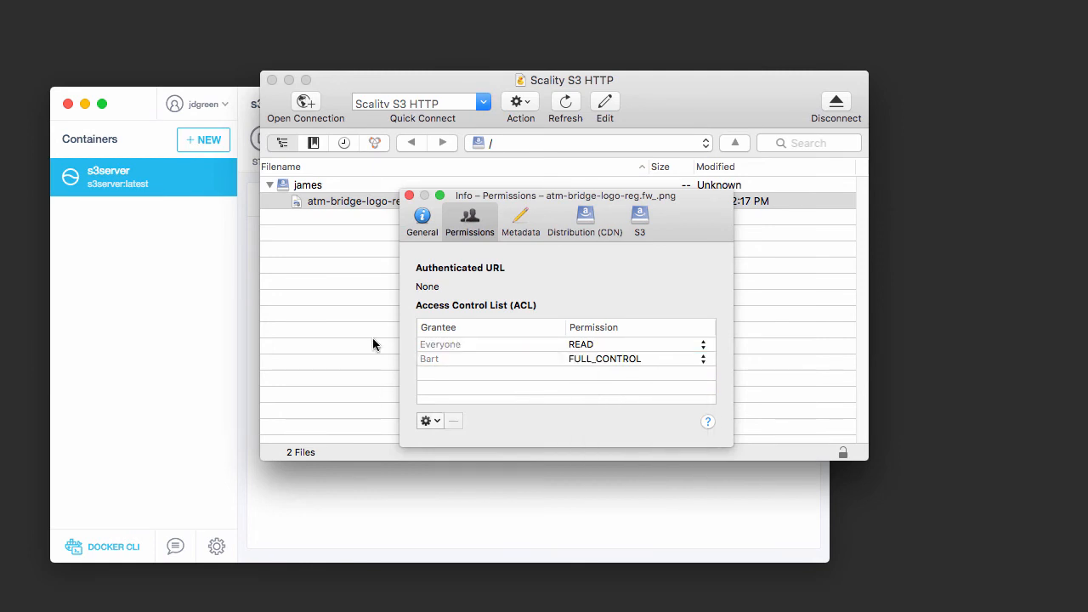
left_click(408, 195)
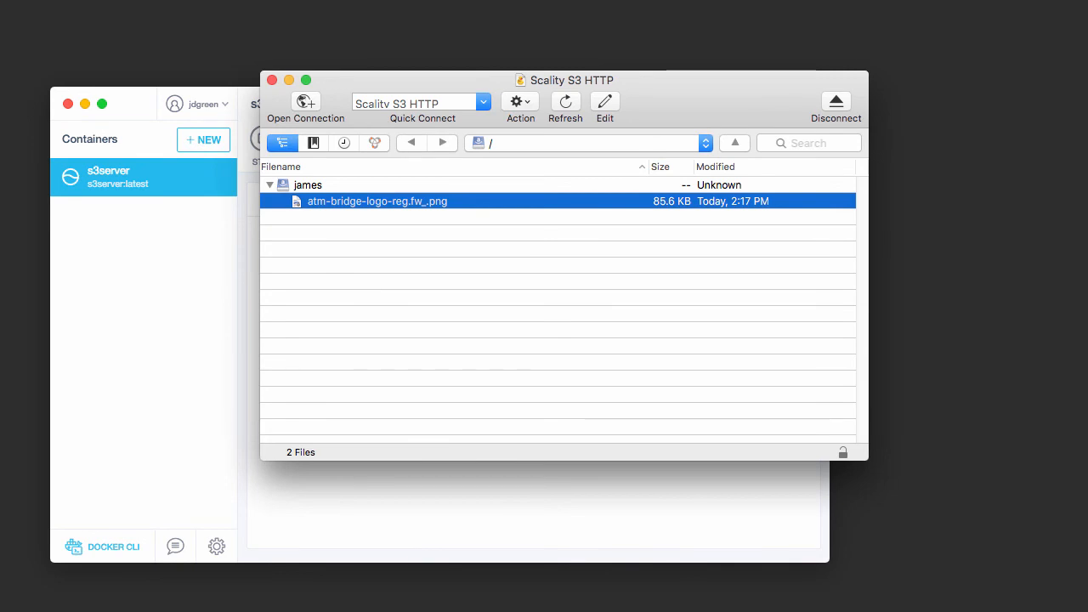
Step: Copy the logo image's plain HTTP URL from its context menu
right_click(378, 201)
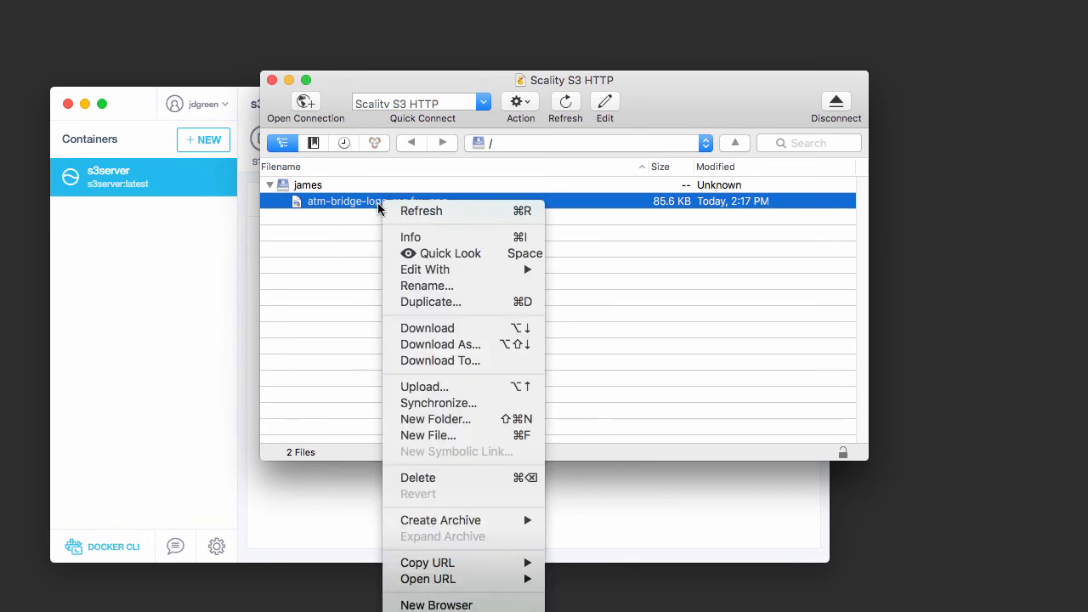
mouse_move(463, 563)
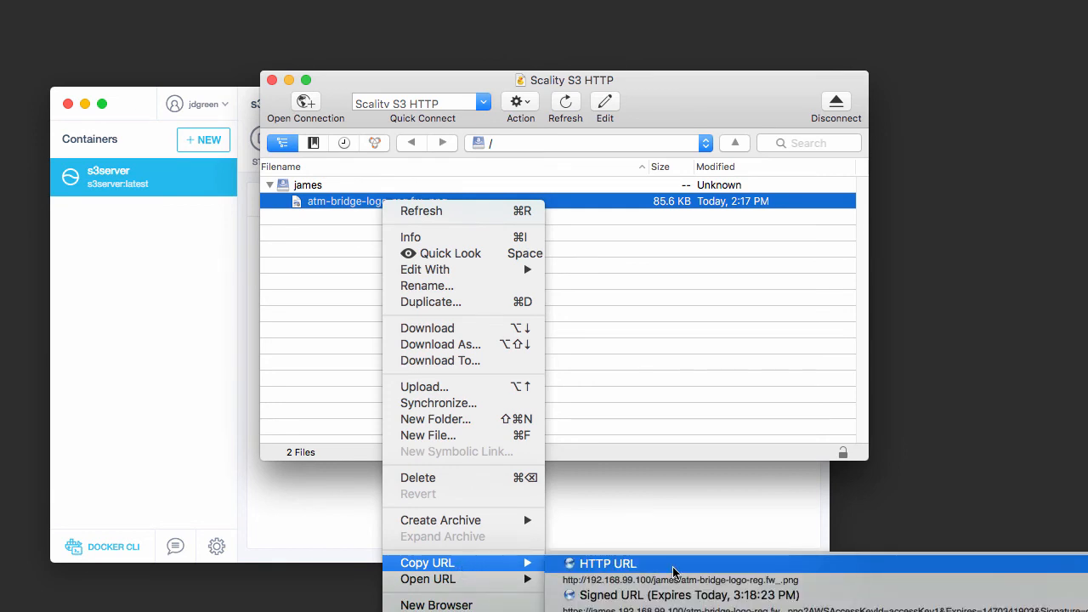
left_click(609, 563)
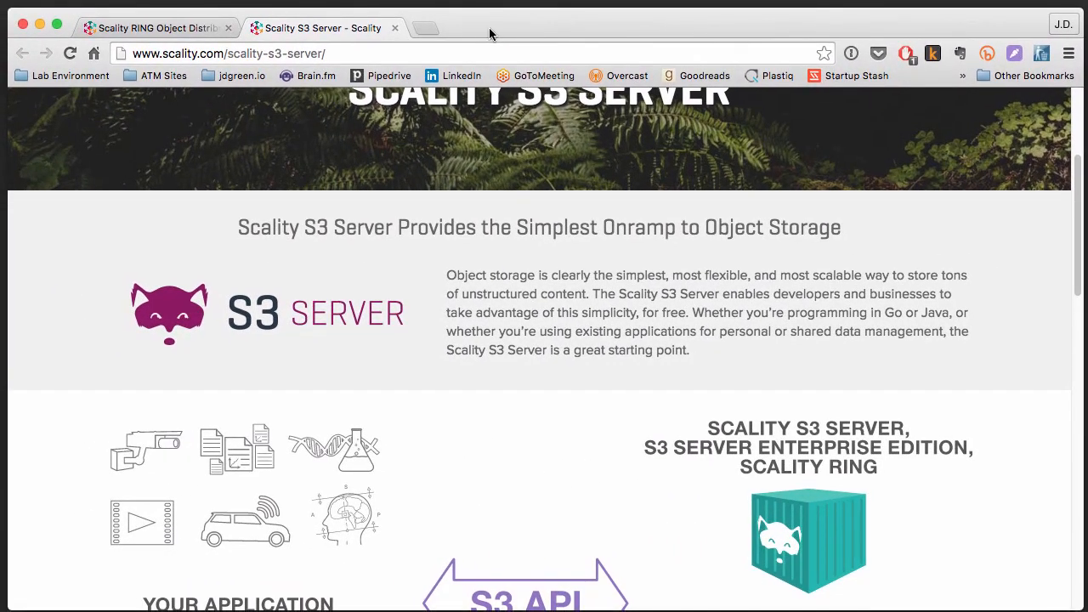
left_click(425, 27)
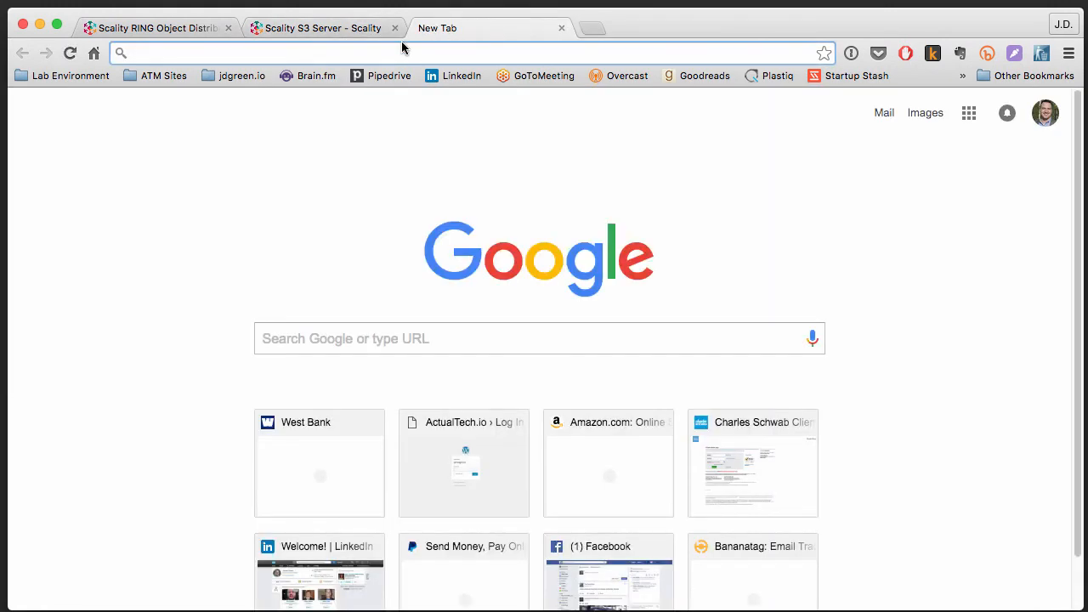
type("http://192.168.99.100/james/atm-bridge-logo-reg.fw_.png")
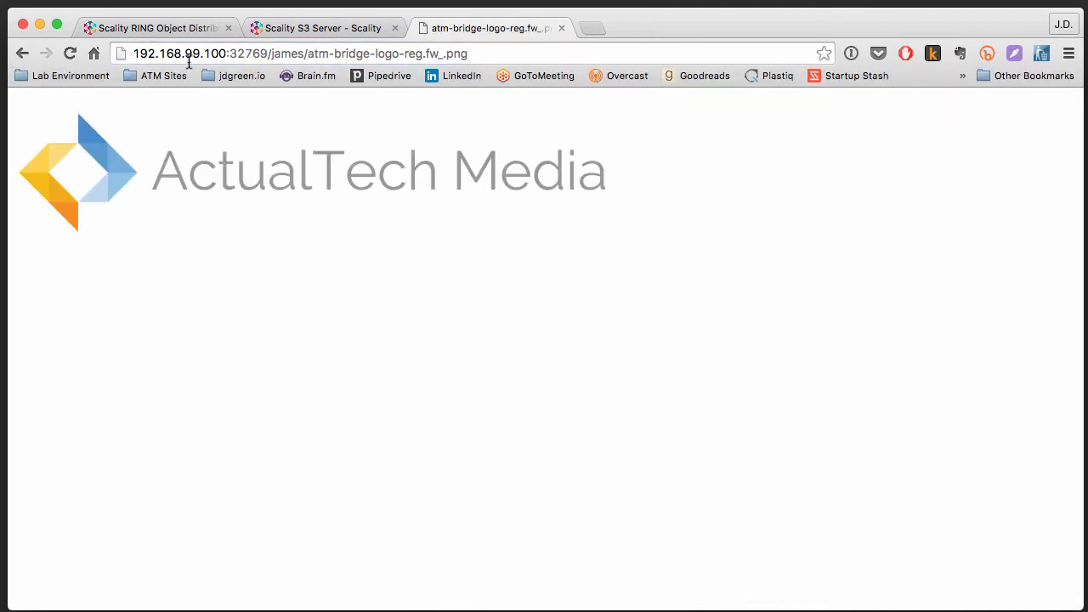
left_click(297, 53)
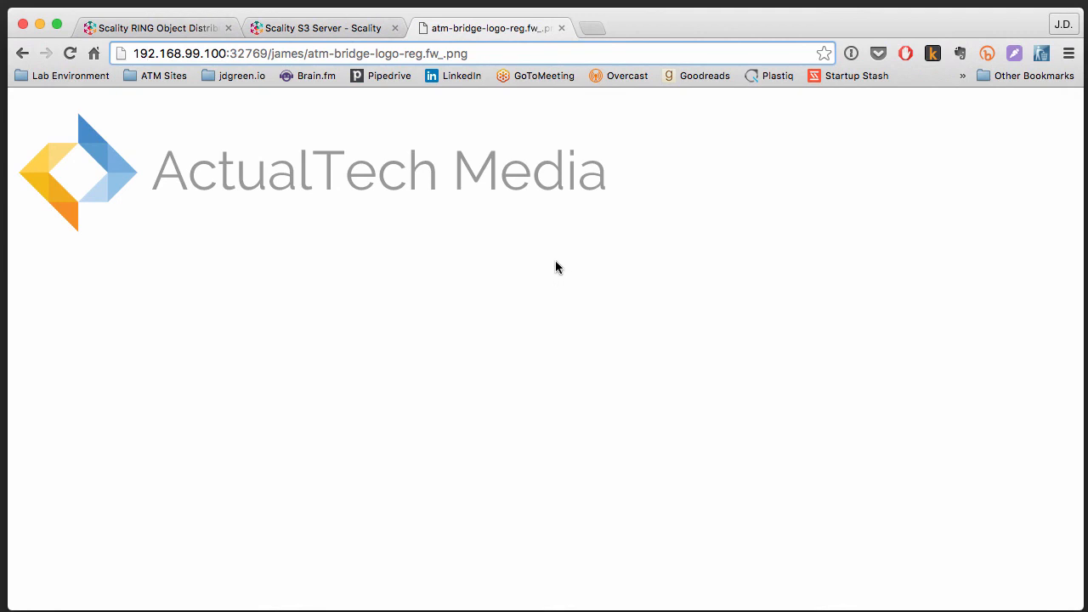
left_click(150, 53)
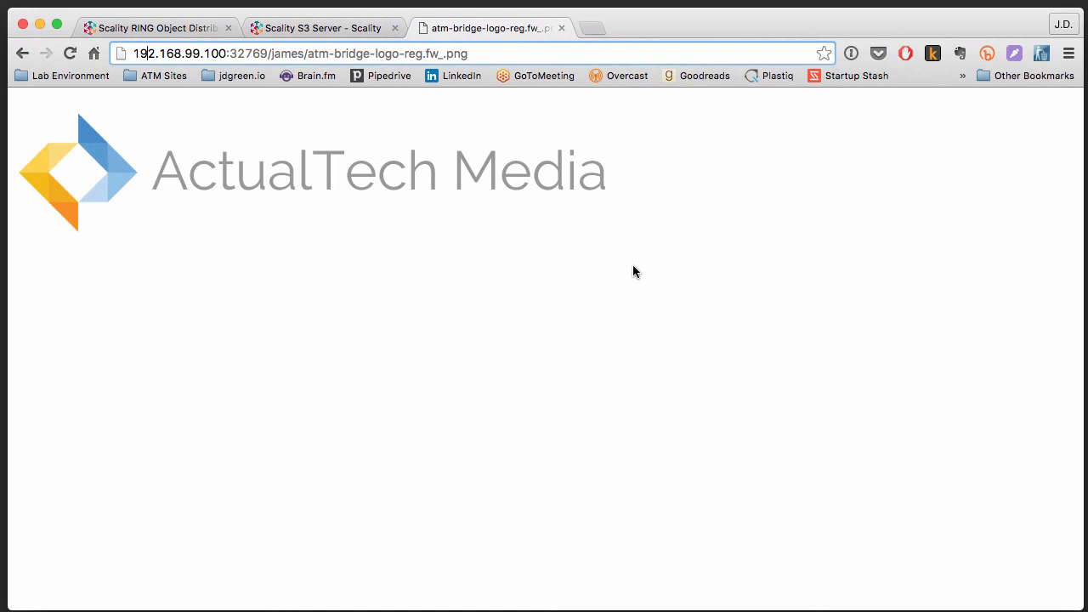
mouse_move(592, 61)
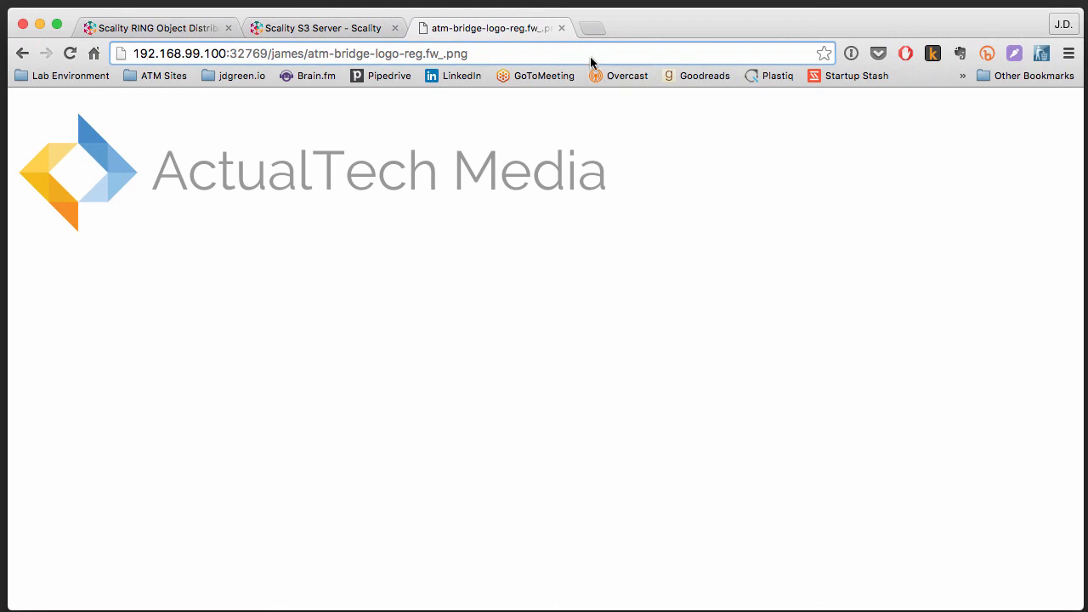
type("actualtech.io")
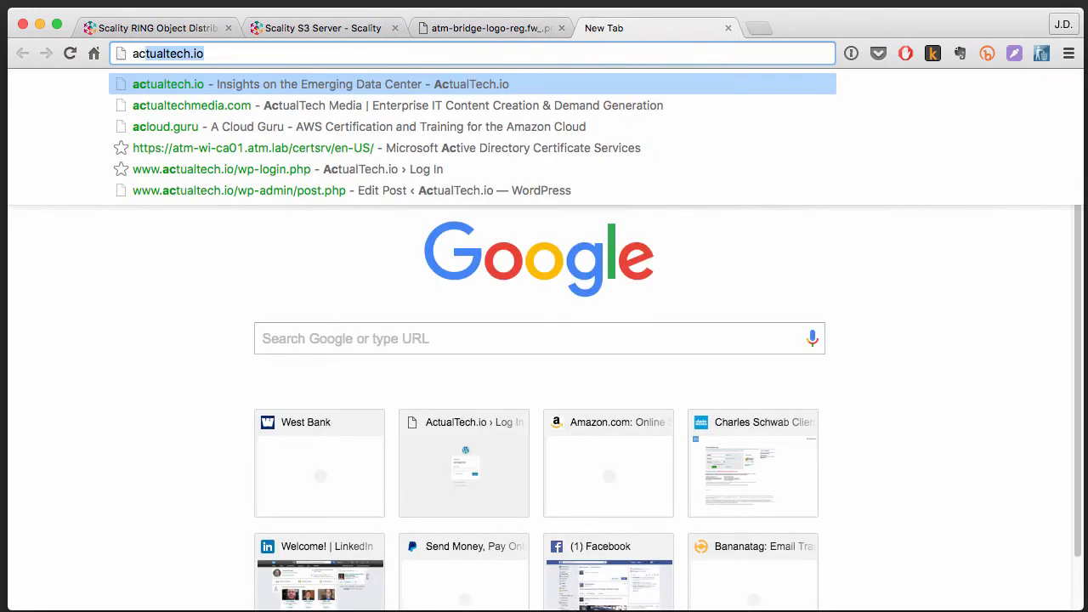
Step: Load the actualtech.io homepage from the address-bar suggestion and scroll through it
left_click(166, 83)
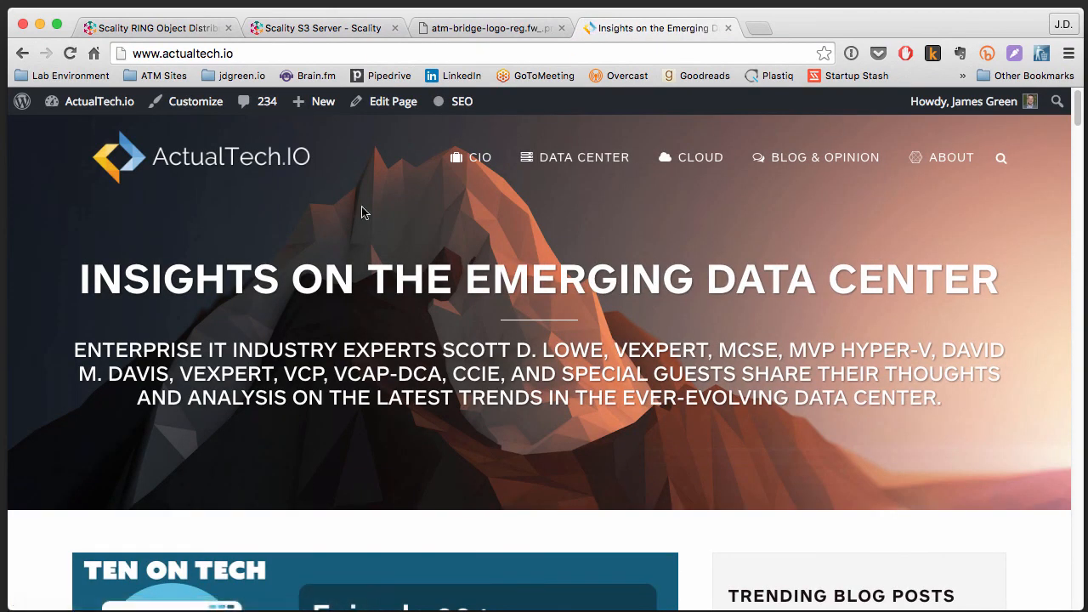
scroll("down", 3)
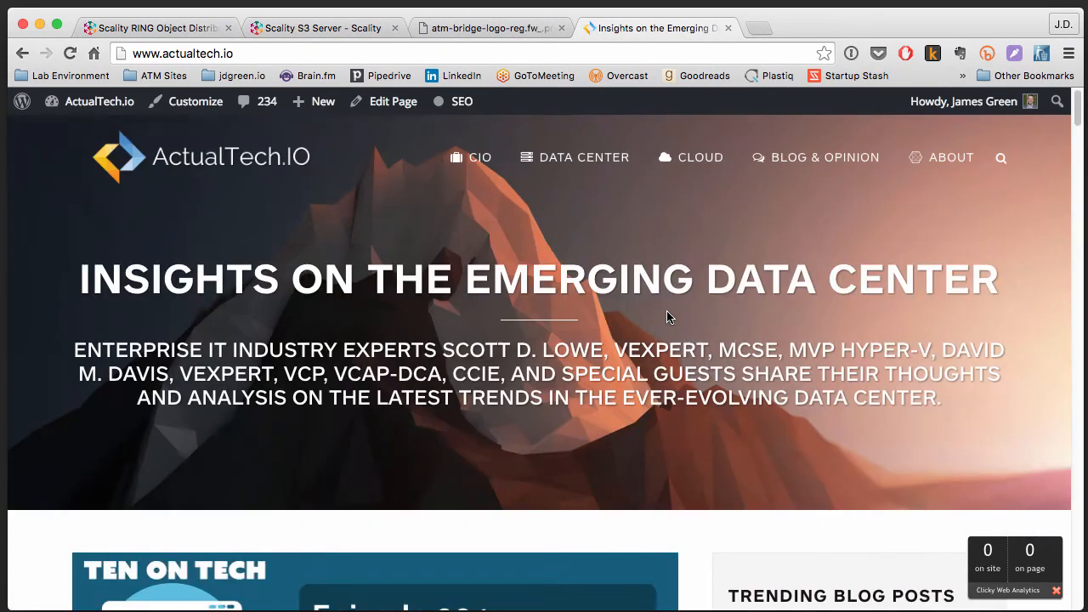
scroll("down", 3)
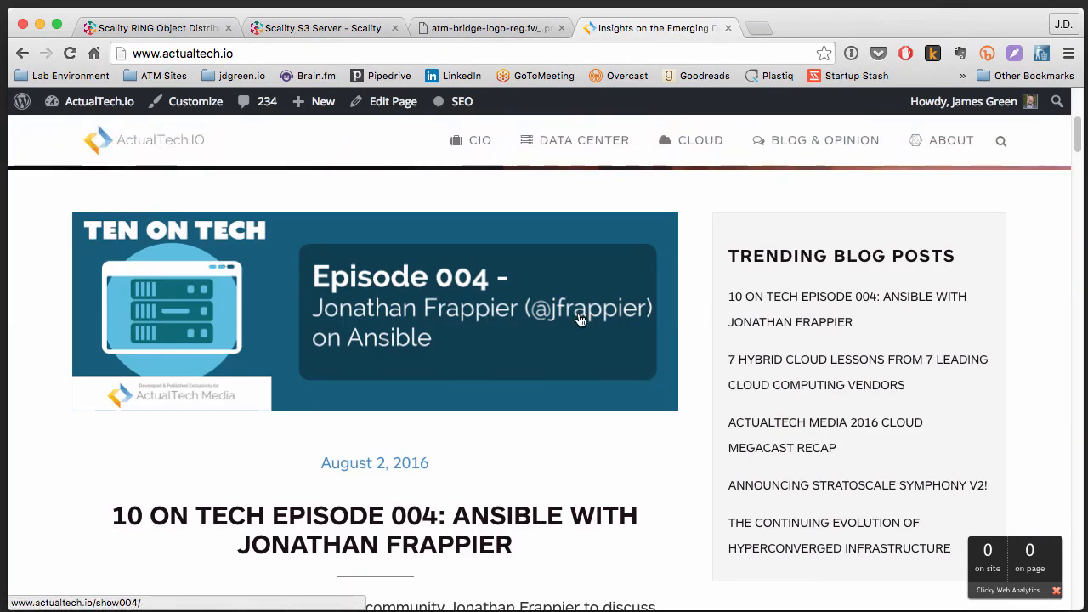
scroll("up", 3)
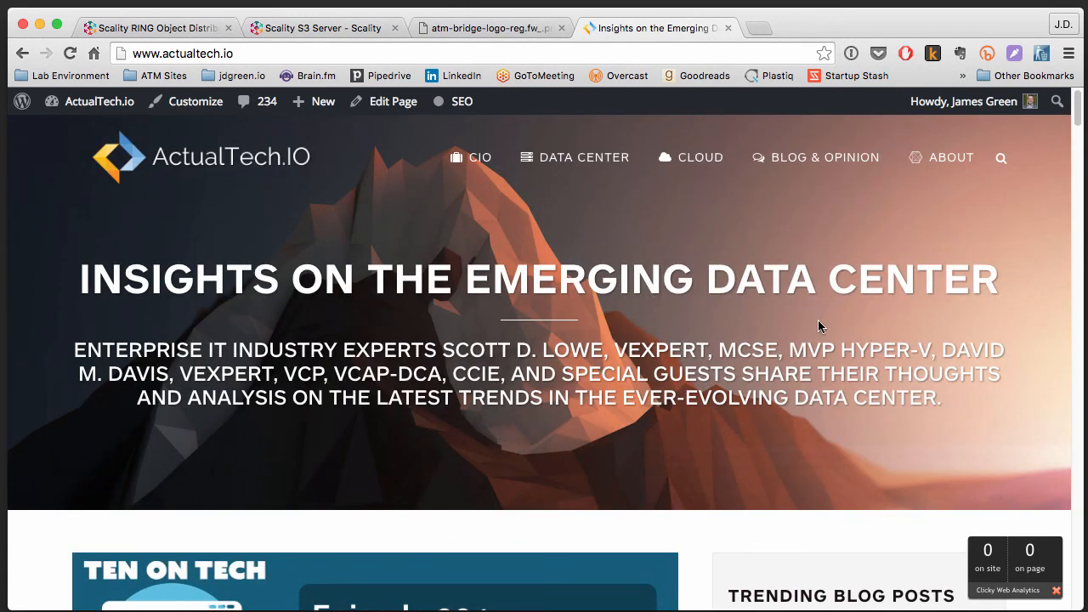